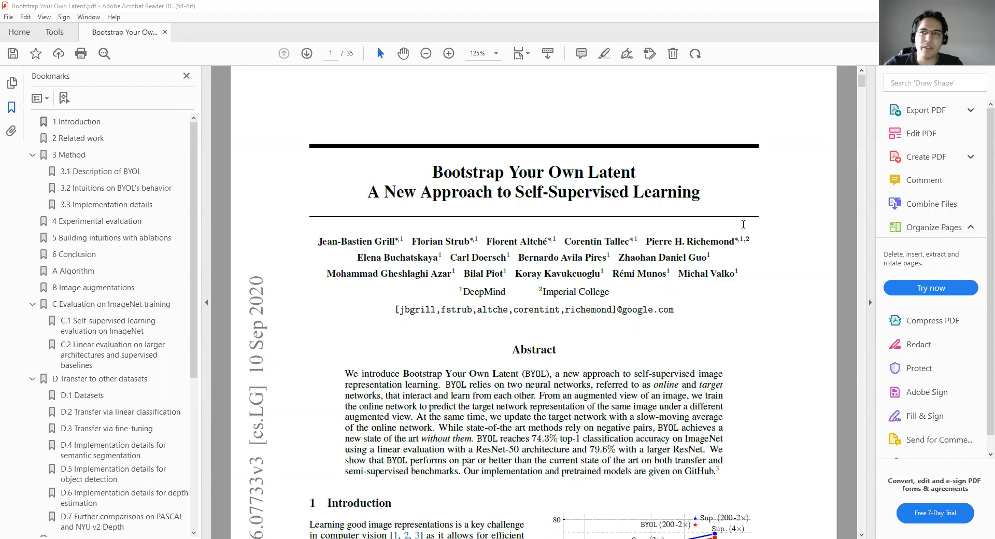
mouse_move(704, 223)
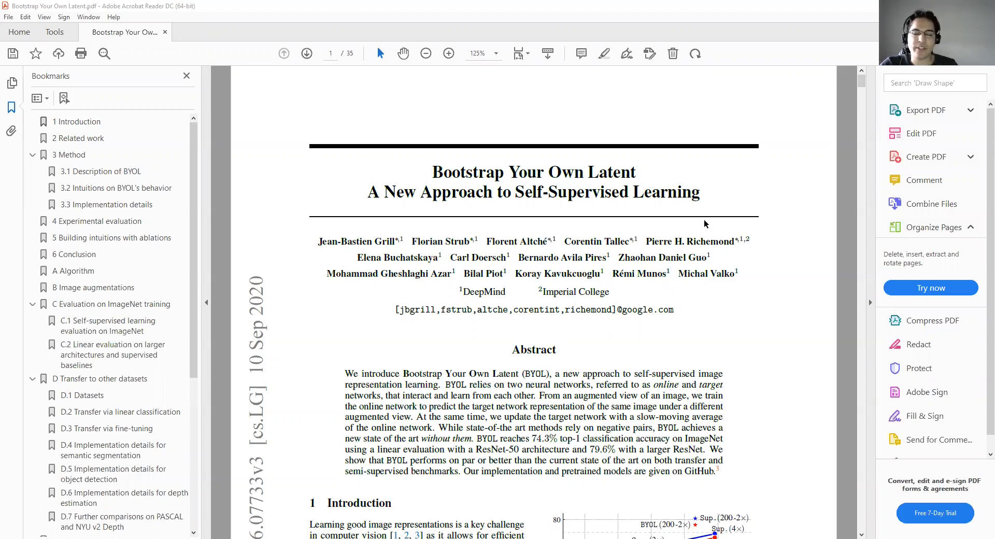
Step: Scroll through the abstract and introduction down to page 3 where section 3 Method begins
scroll("down", 3)
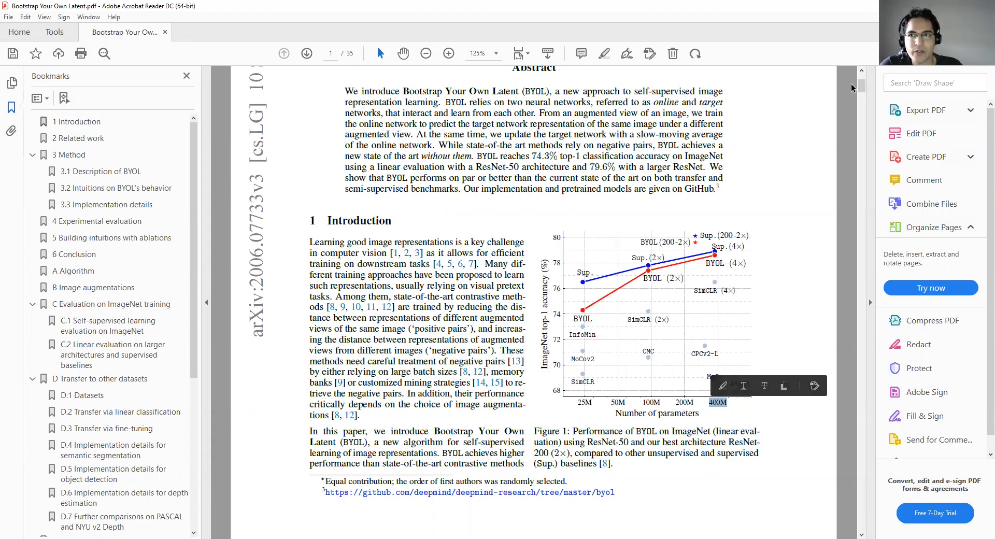
scroll("down", 3)
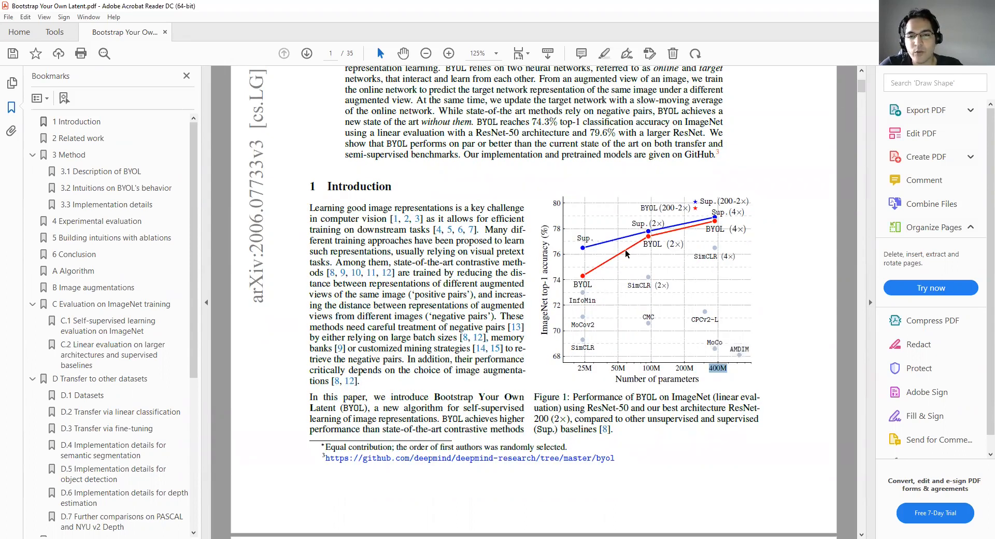
mouse_move(625, 254)
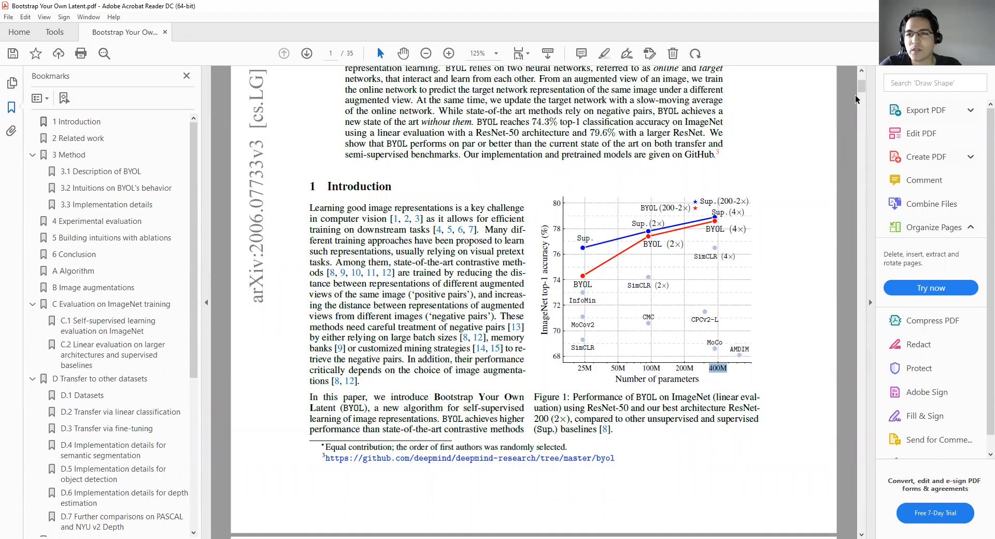
scroll("up", 3)
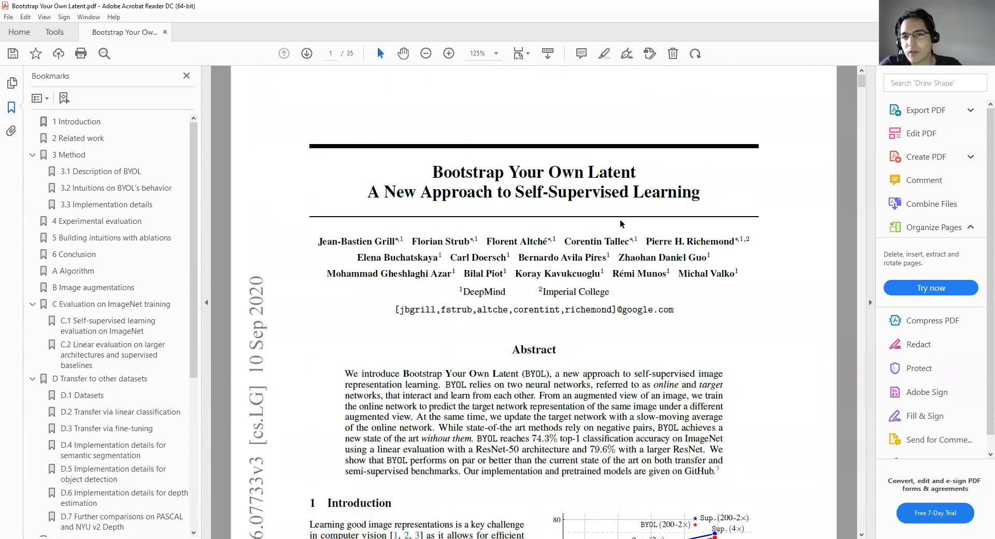
mouse_move(493, 249)
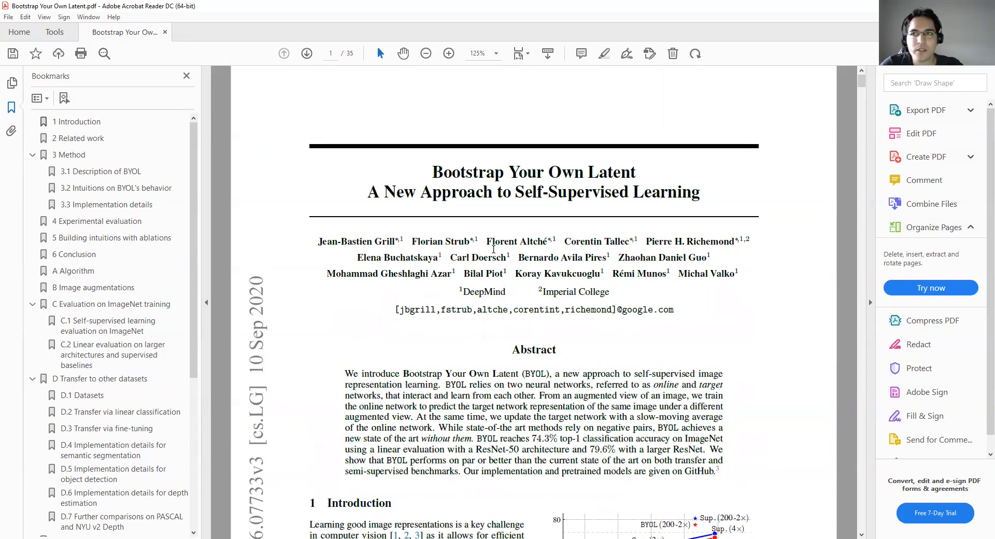
scroll("down", 3)
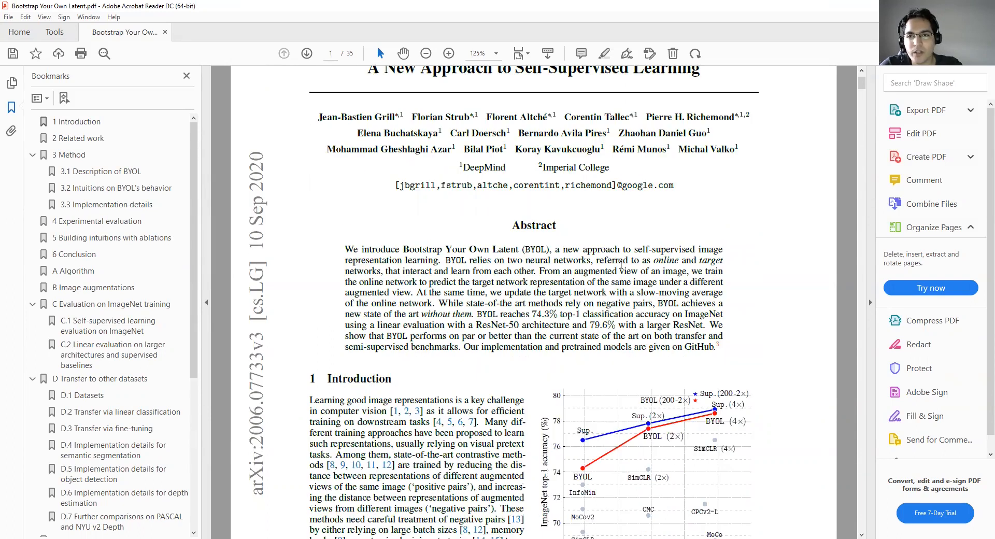
mouse_move(709, 206)
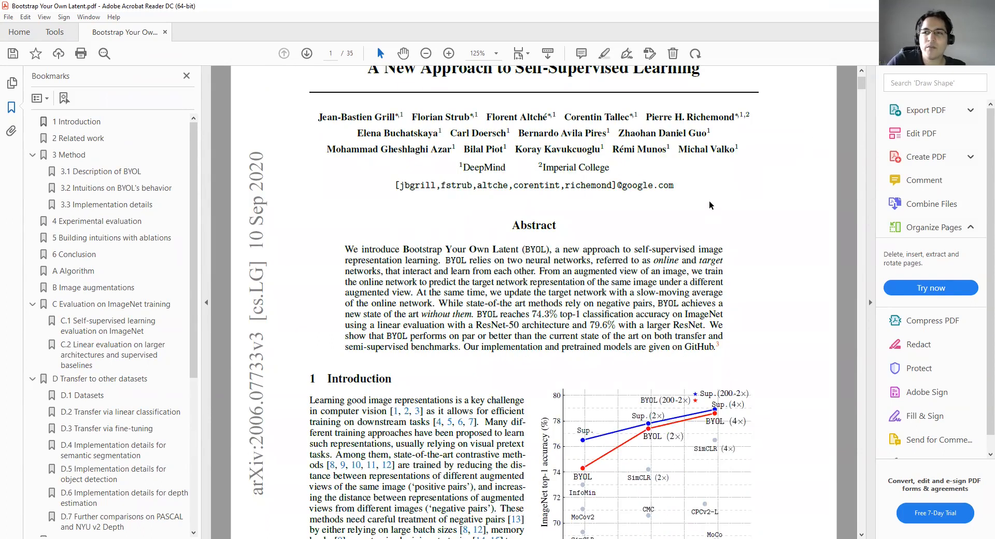
mouse_move(819, 136)
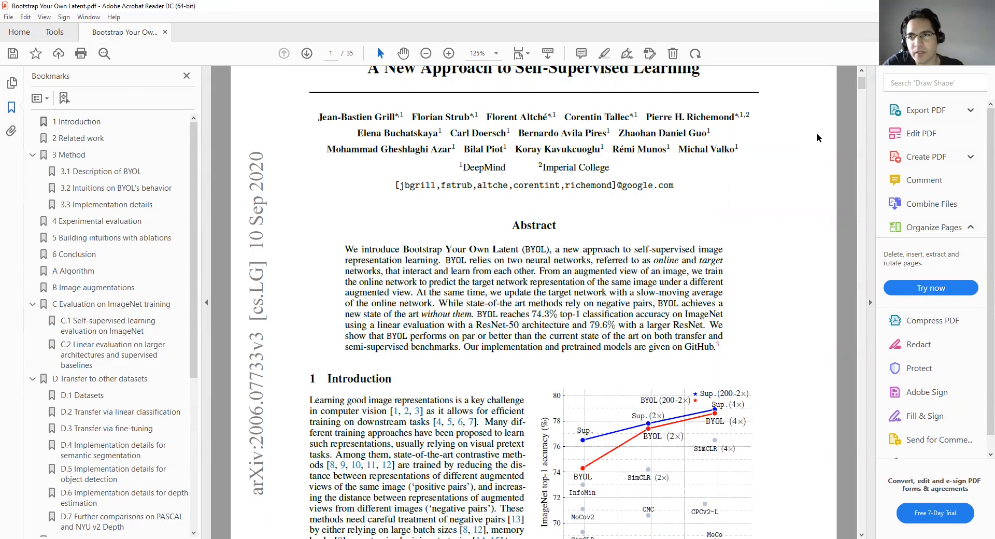
mouse_move(862, 96)
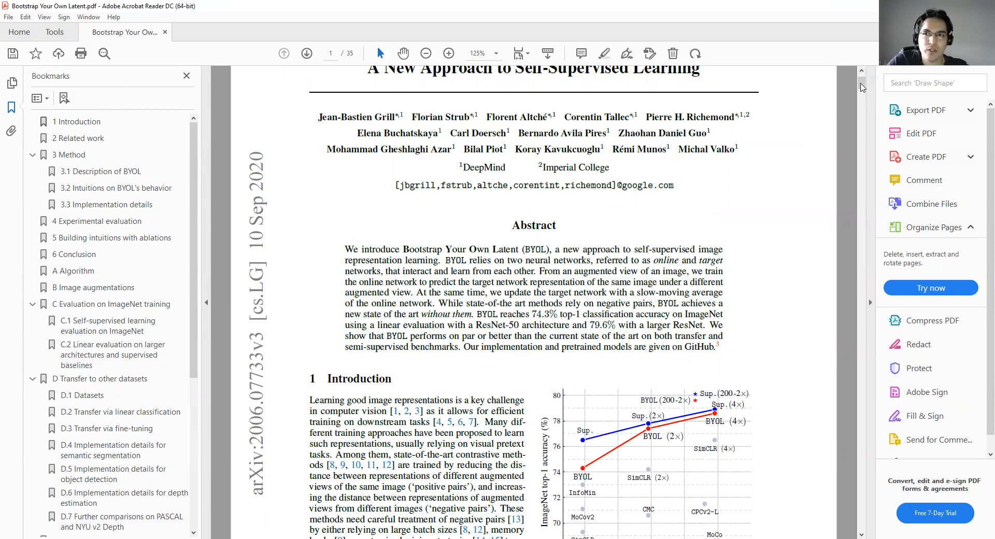
scroll("down", 3)
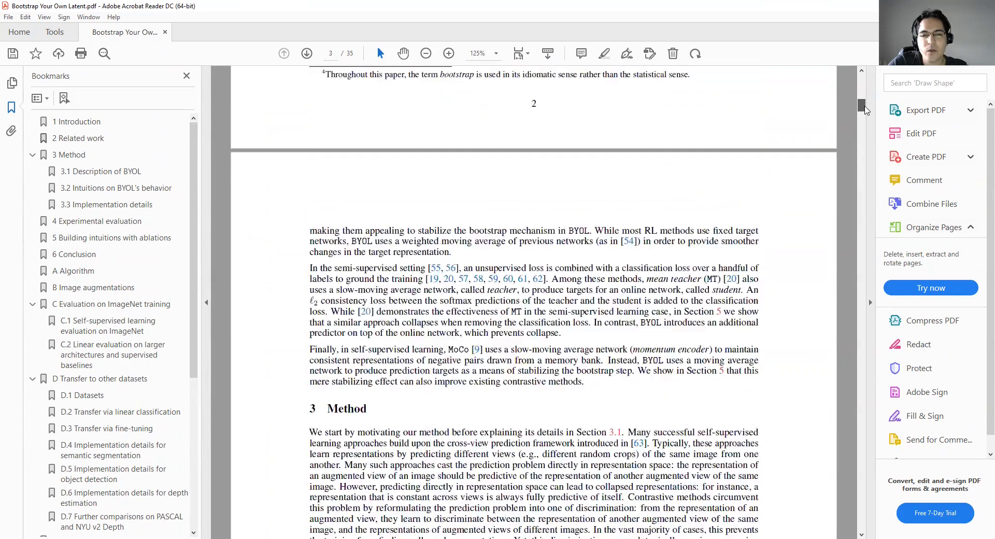
Step: Scroll past Figure 2 toward the Image augmentations paragraph in 3.3 Implementation details
scroll("down", 3)
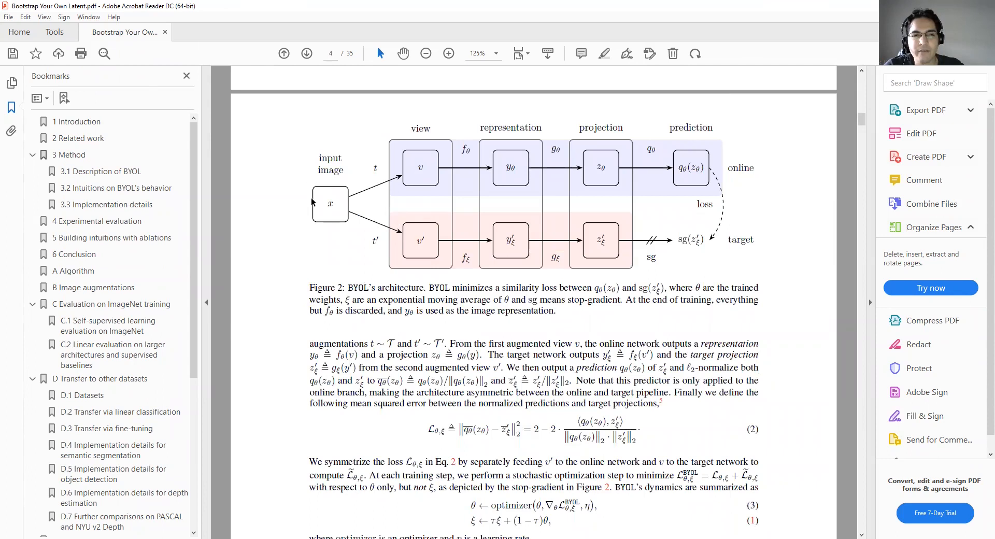
mouse_move(401, 180)
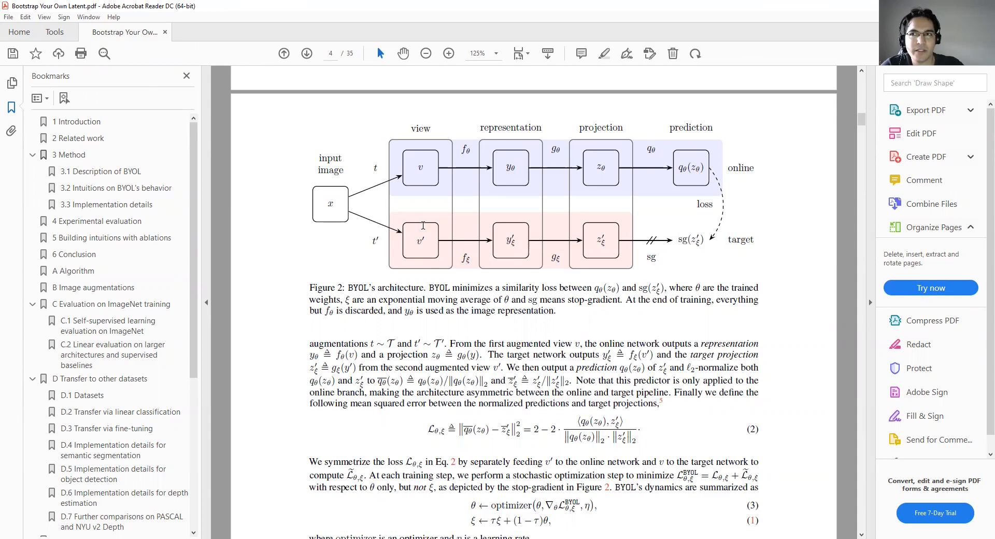
scroll("up", 3)
type("augmen")
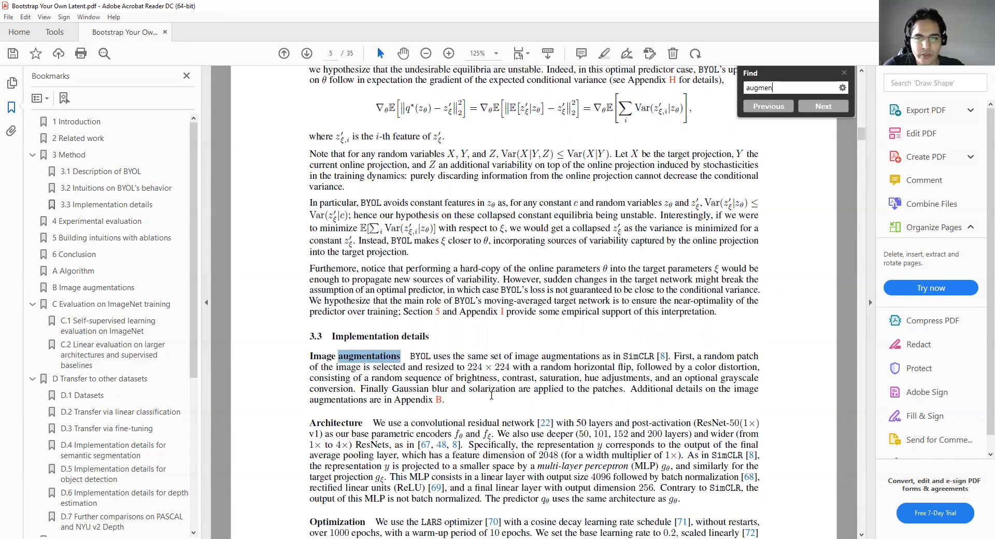
Step: Return to page 4 showing section 3.1 Description of BYOL with Figure 2
left_click(766, 106)
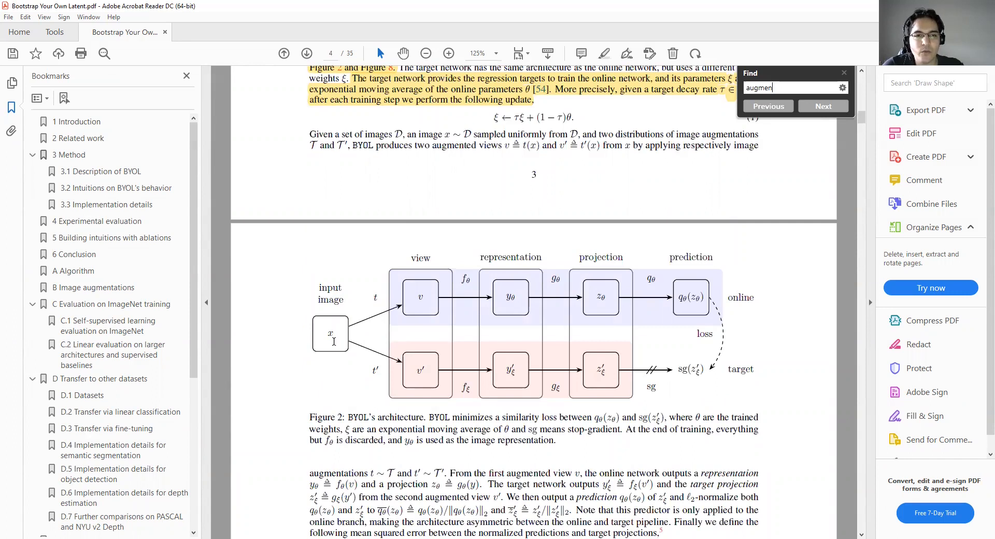
mouse_move(406, 282)
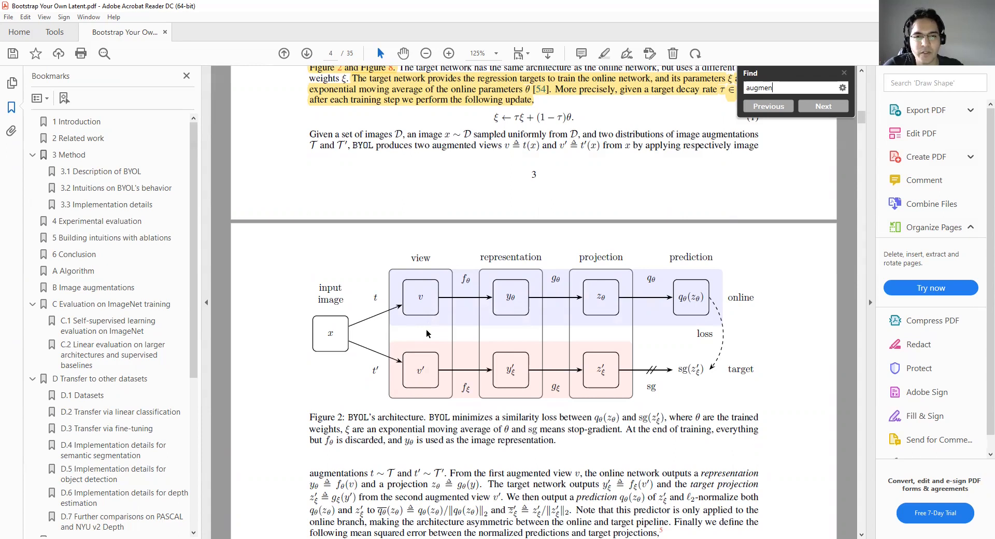
mouse_move(430, 293)
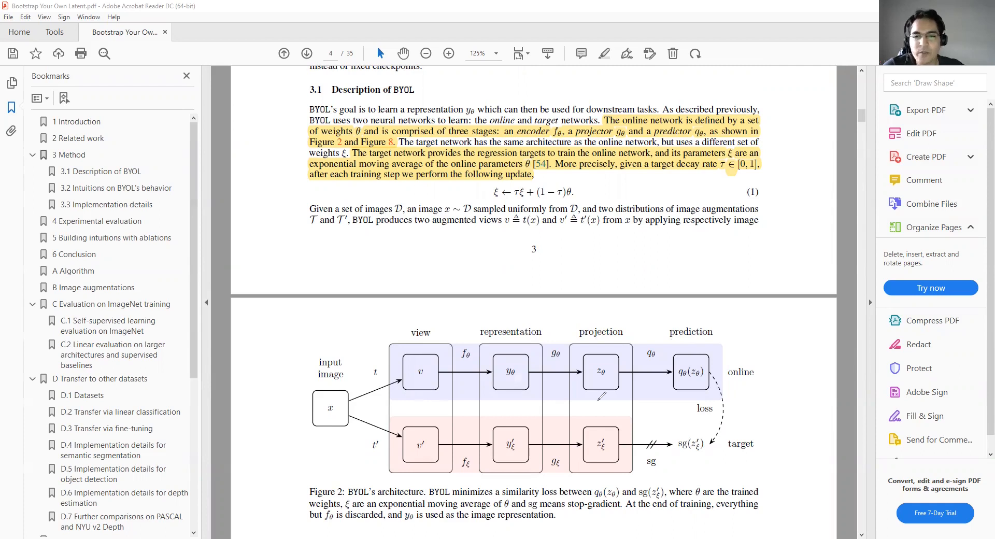
mouse_move(435, 310)
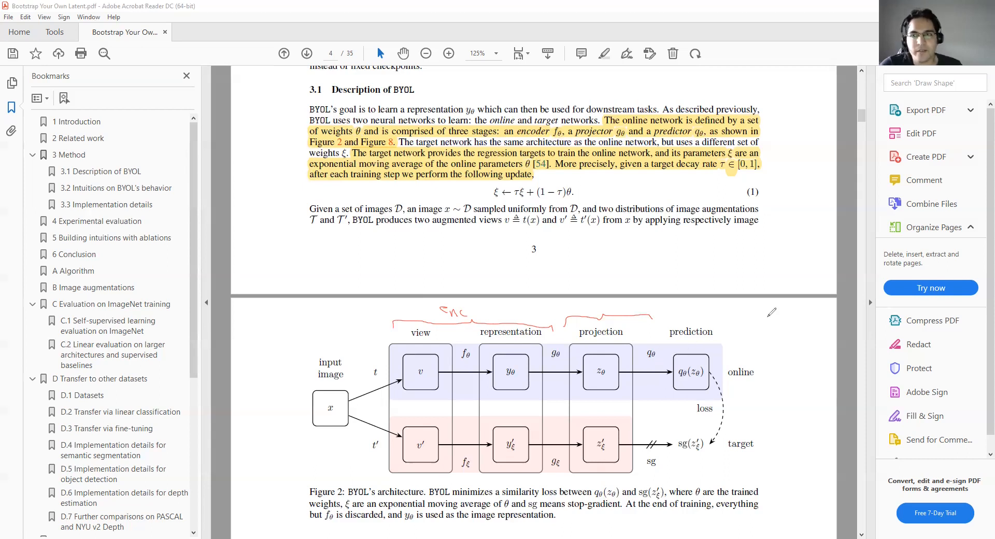
mouse_move(756, 356)
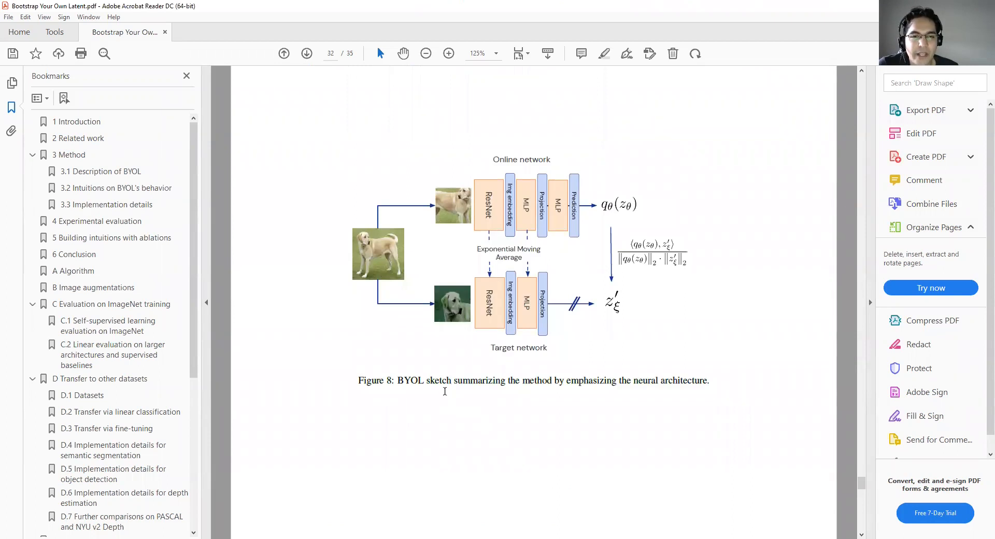
mouse_move(424, 223)
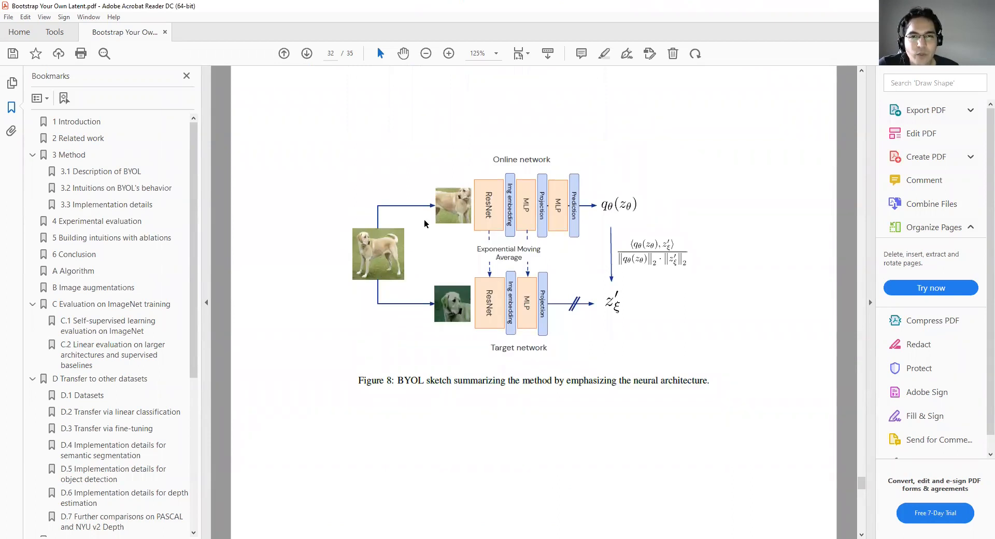
mouse_move(417, 300)
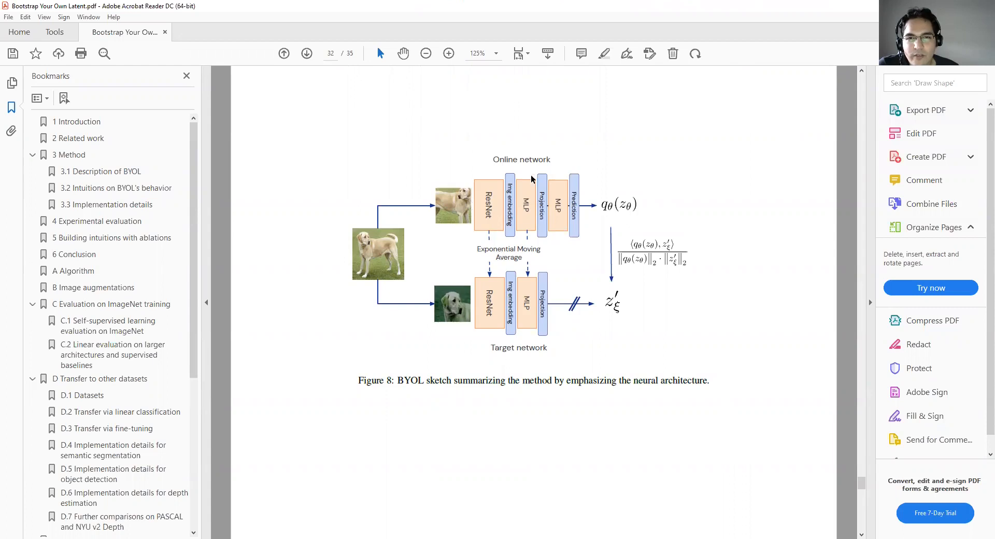
mouse_move(487, 161)
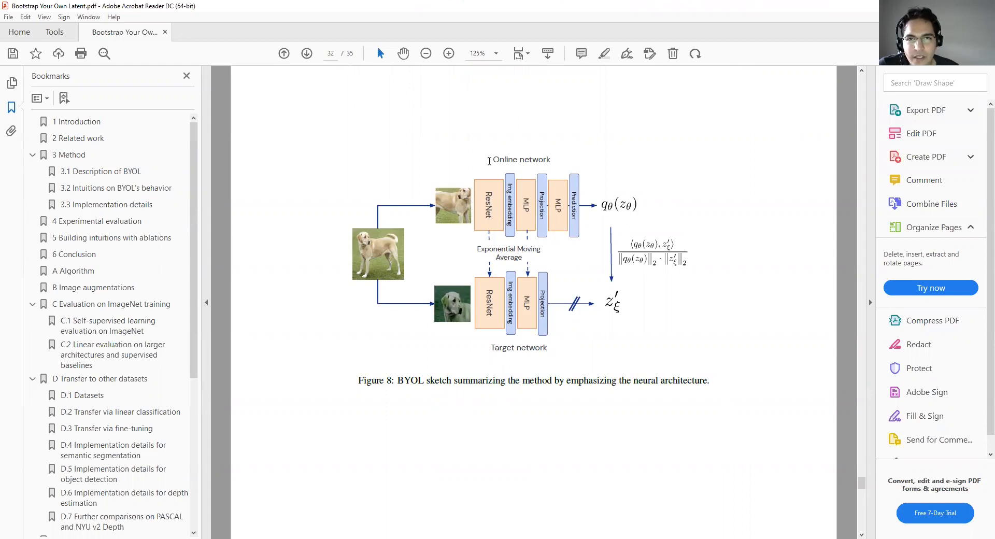
mouse_move(557, 260)
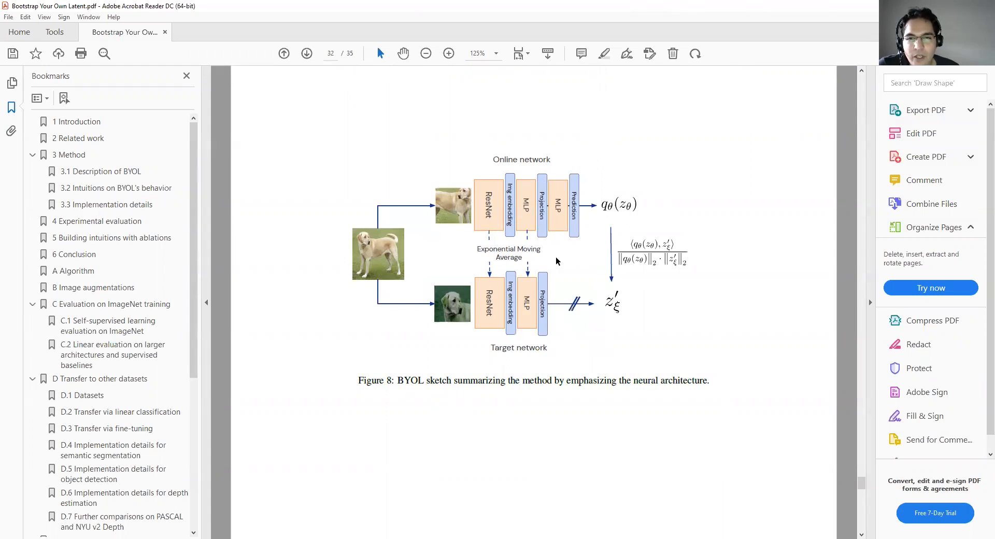
mouse_move(585, 314)
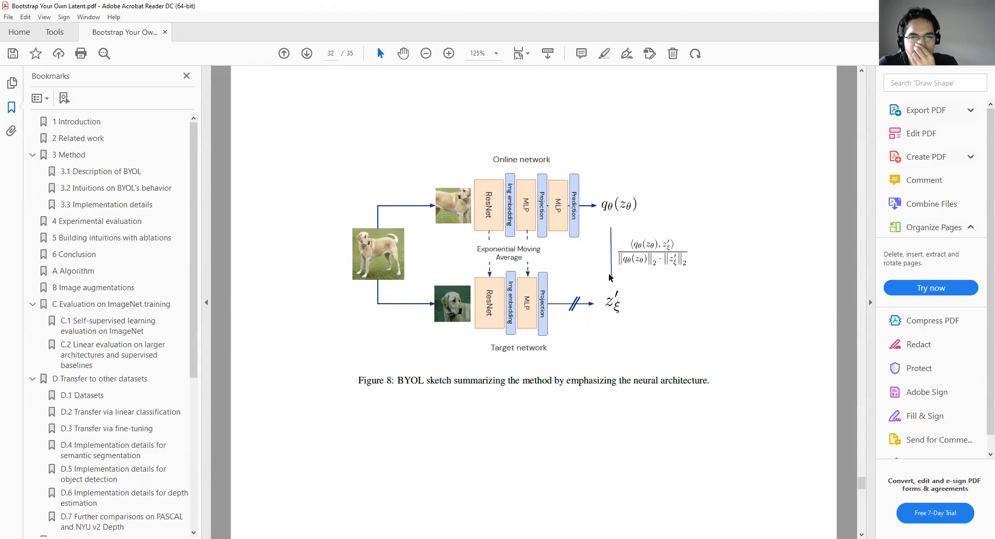
mouse_move(461, 304)
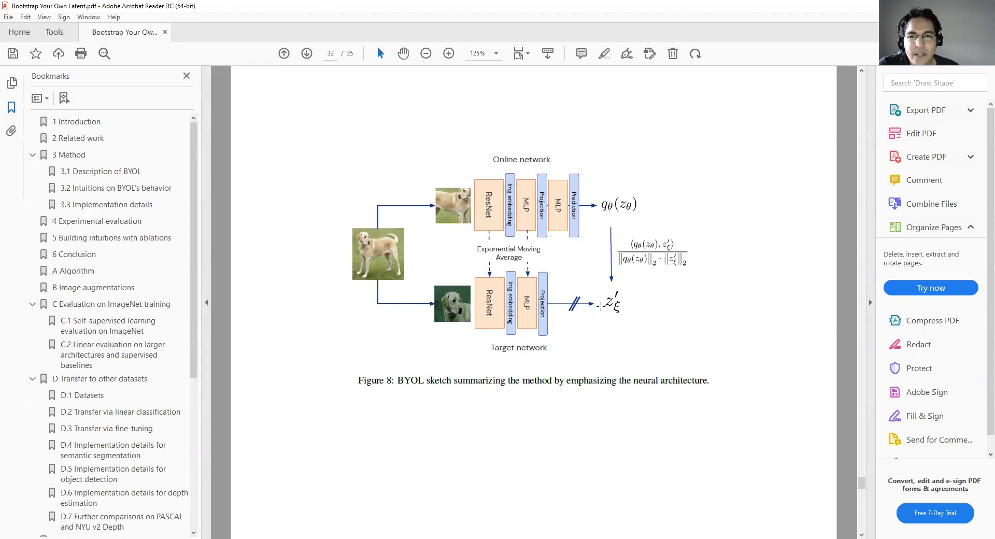
mouse_move(827, 440)
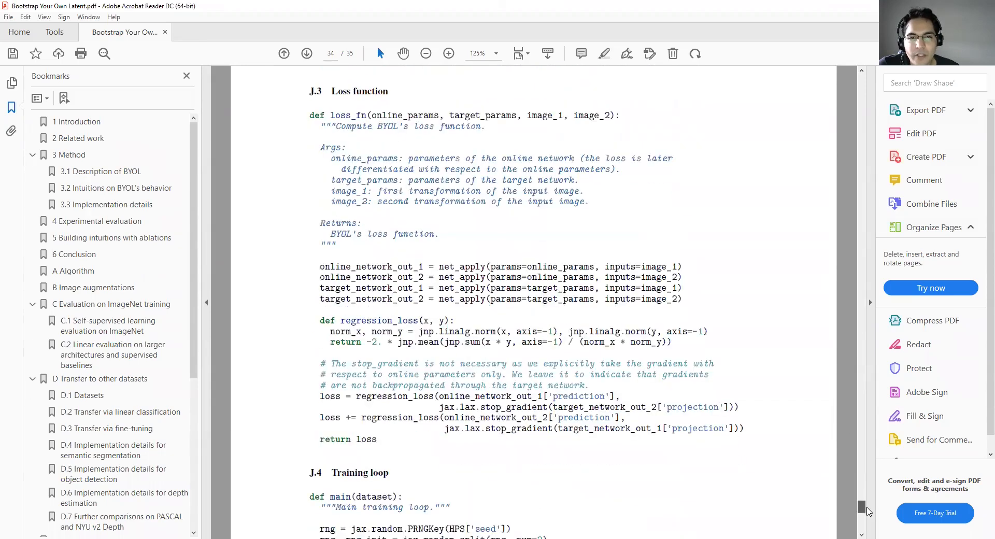
mouse_move(475, 380)
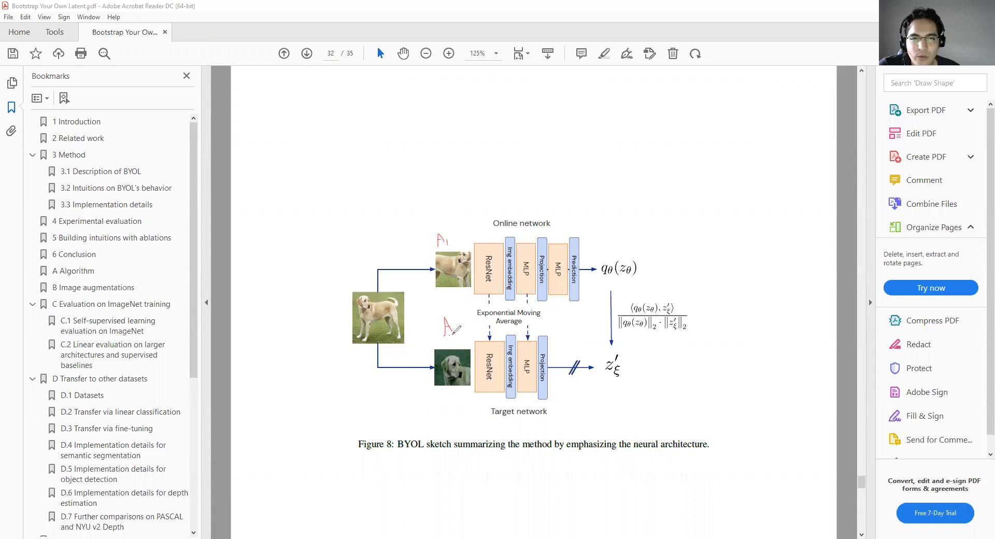
Step: Scroll down from the loss pseudo-code past Figure 8 to the reference list around page 12
scroll("down", 3)
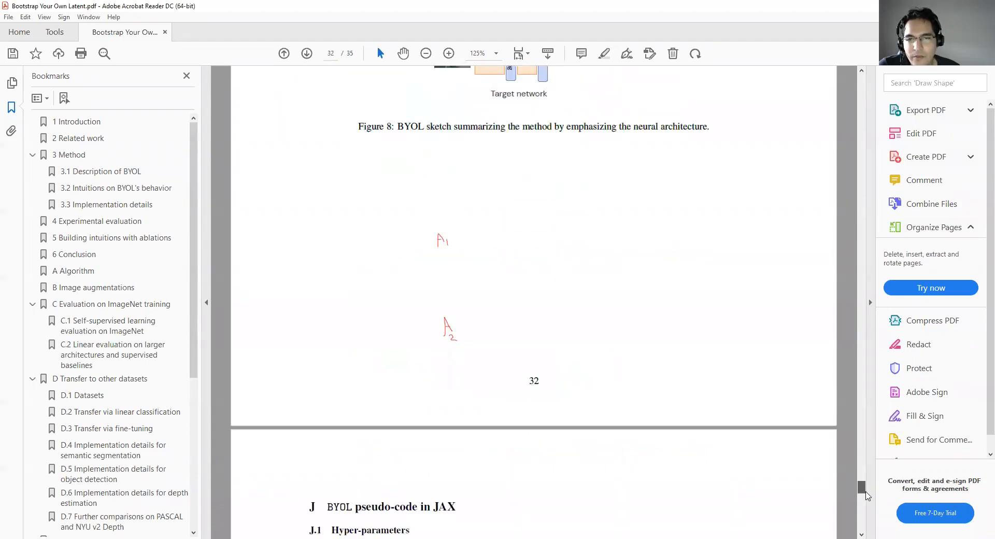
scroll("down", 3)
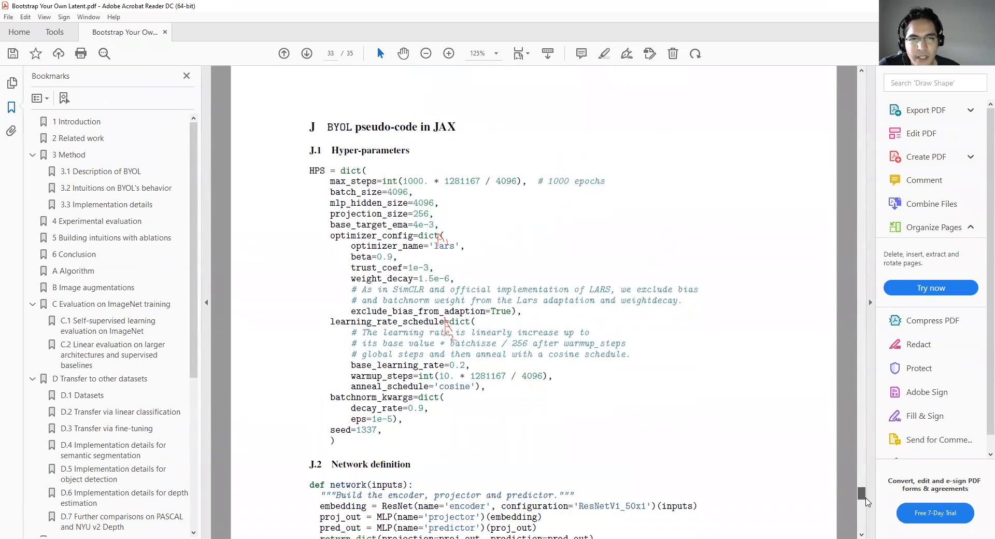
scroll("down", 3)
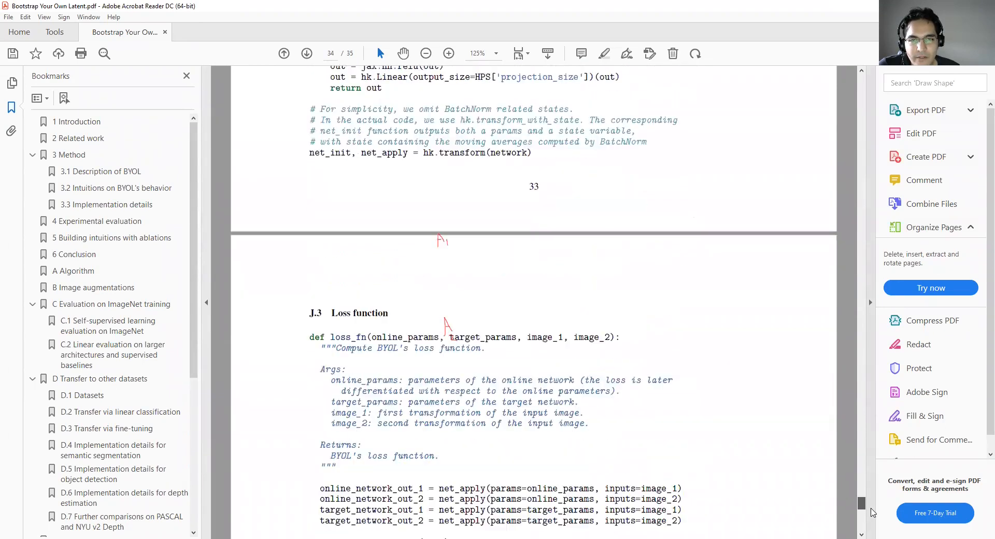
scroll("down", 3)
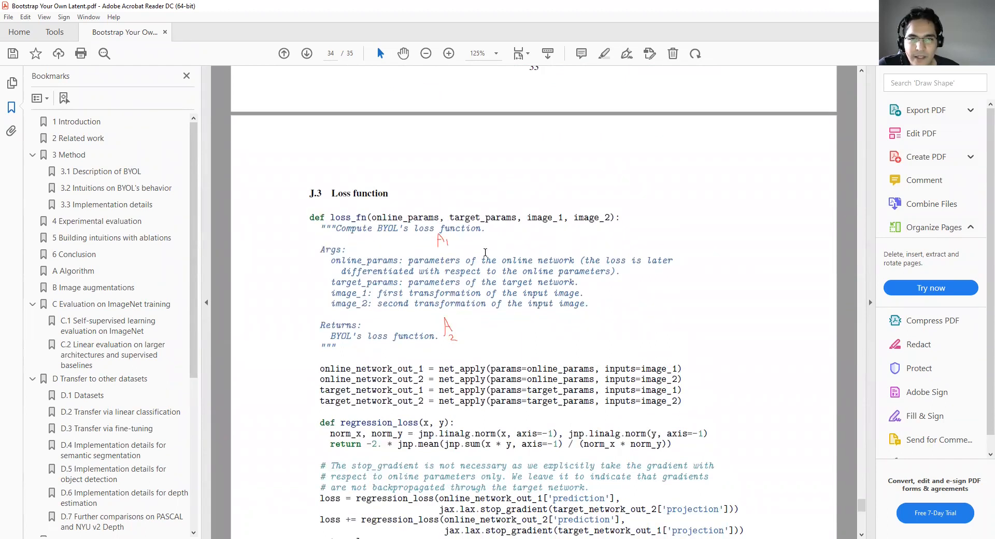
mouse_move(551, 368)
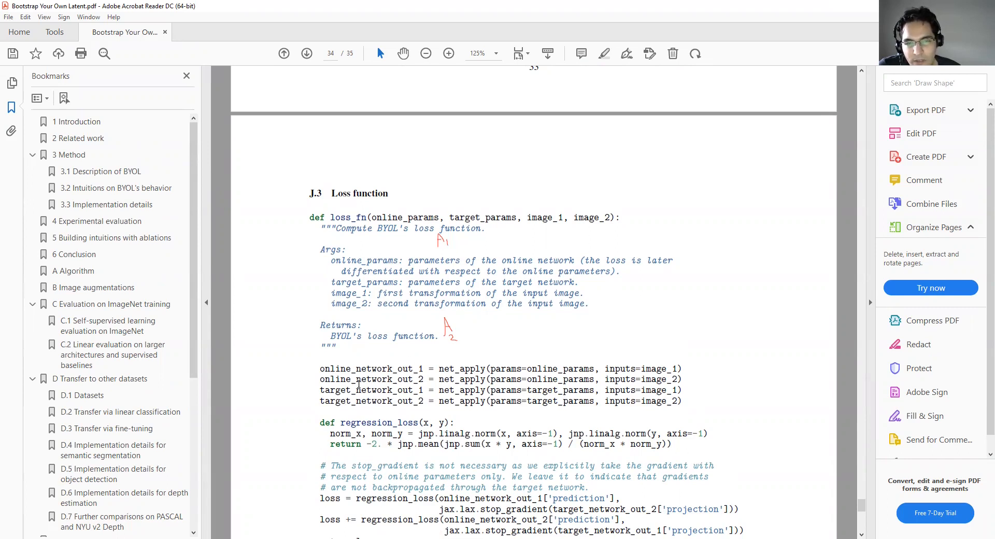
scroll("down", 3)
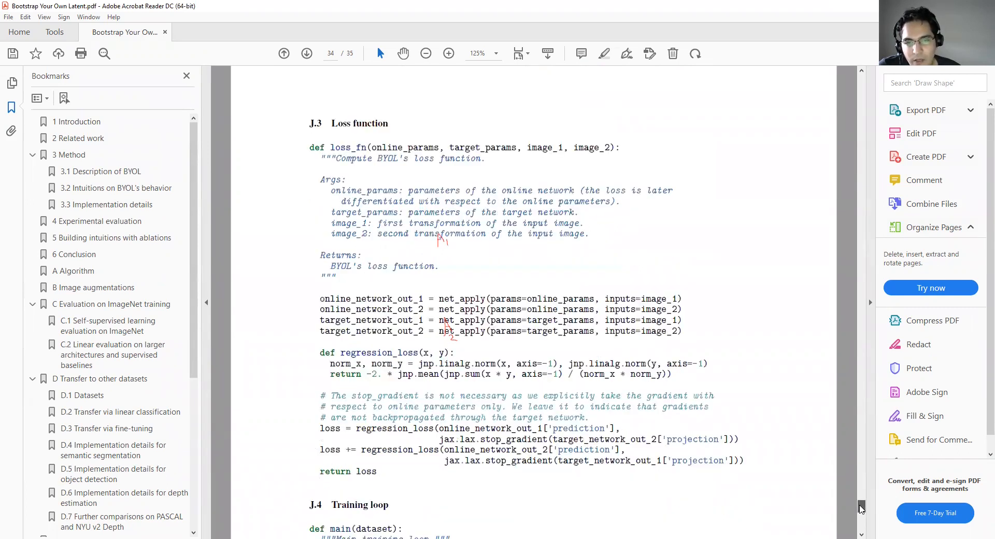
scroll("down", 3)
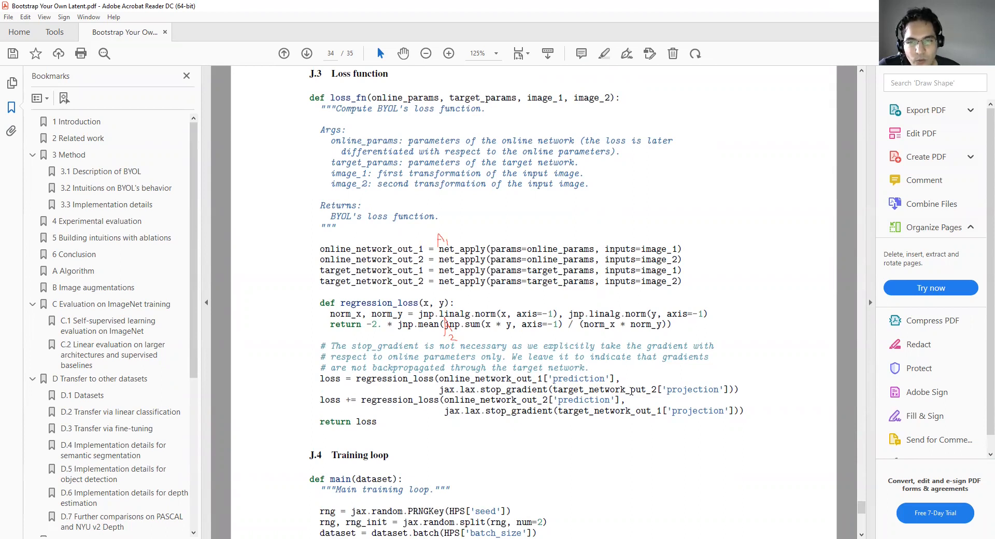
mouse_move(816, 455)
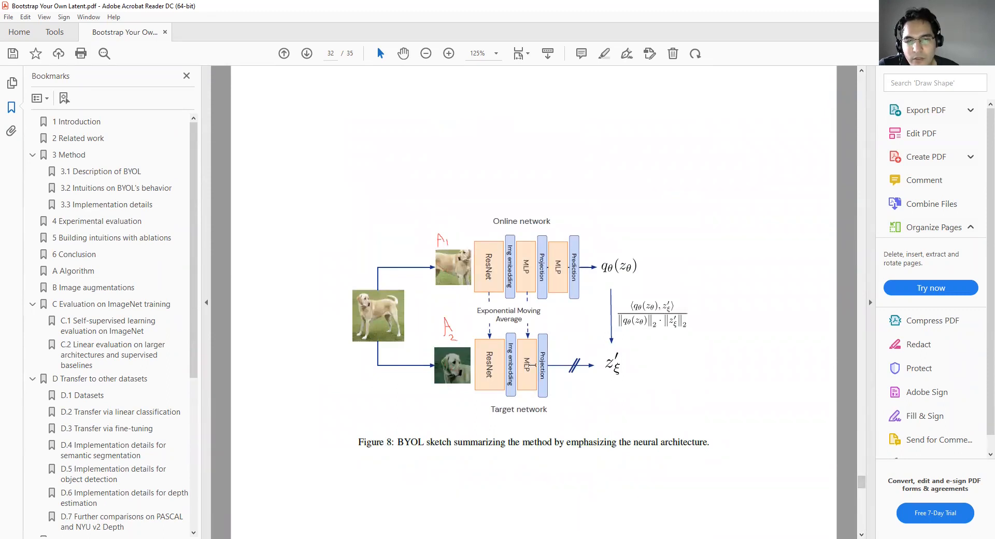
mouse_move(588, 348)
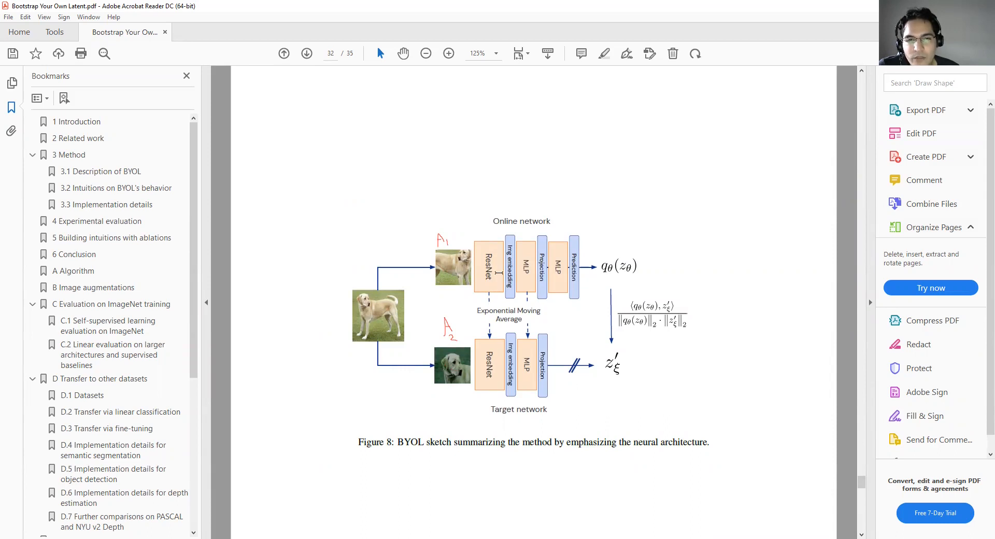
mouse_move(588, 269)
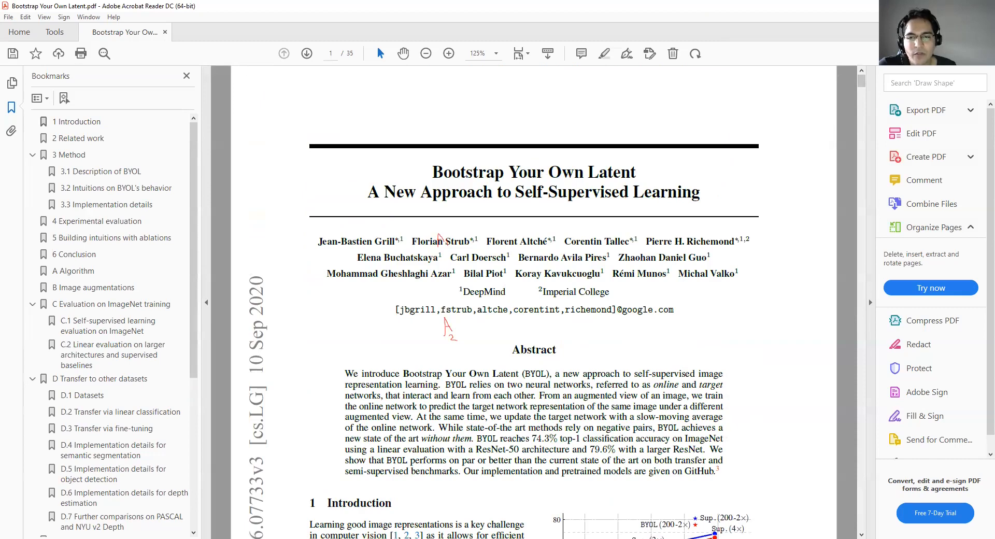
mouse_move(738, 386)
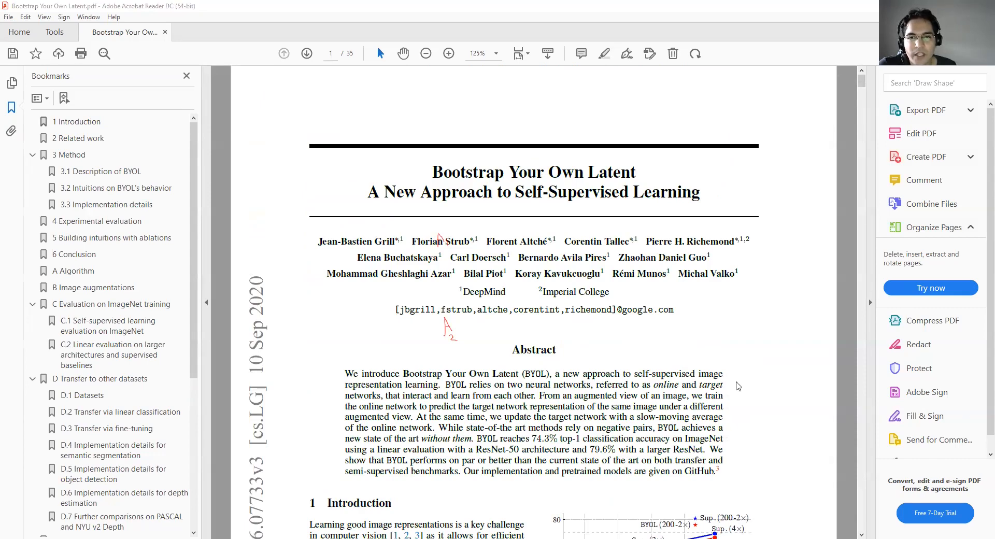
scroll("down", 3)
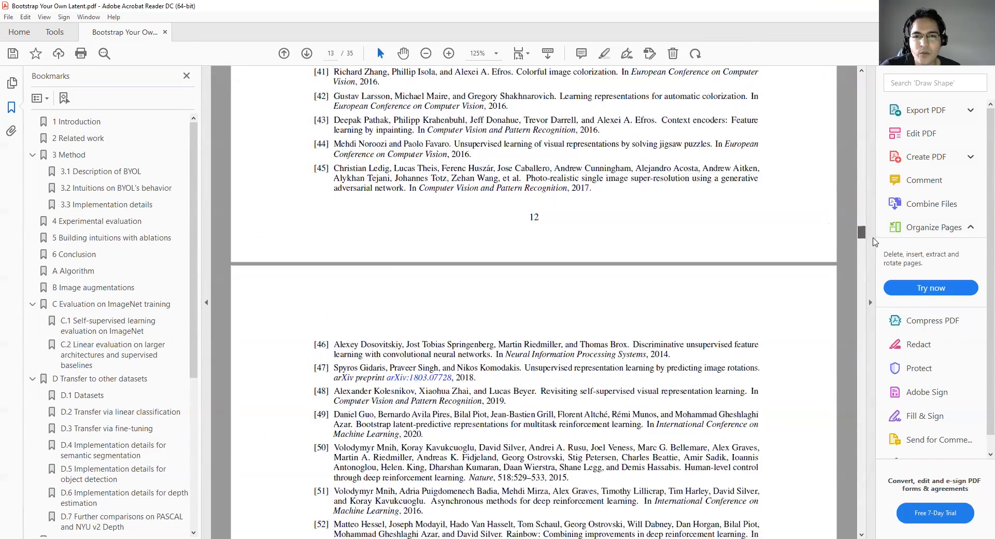
scroll("down", 3)
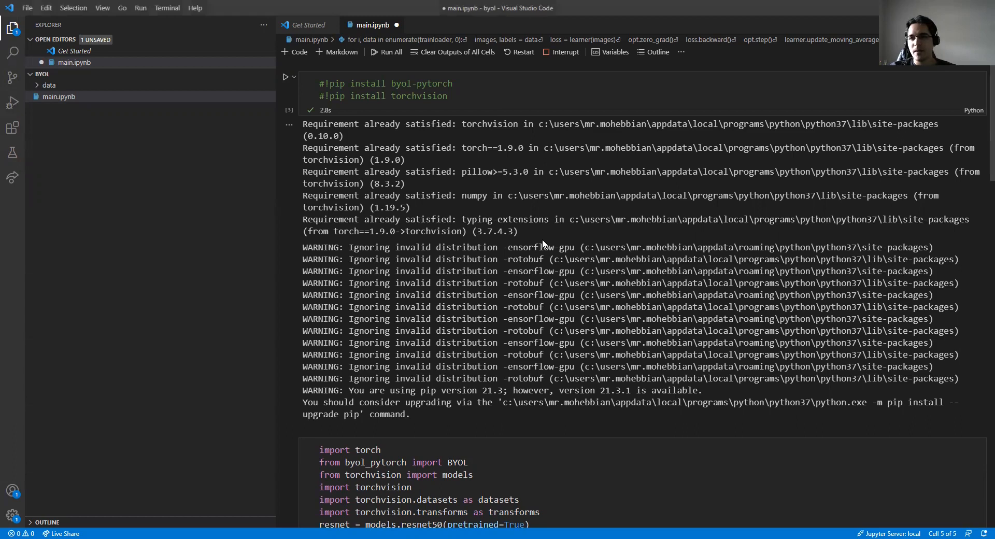
mouse_move(675, 199)
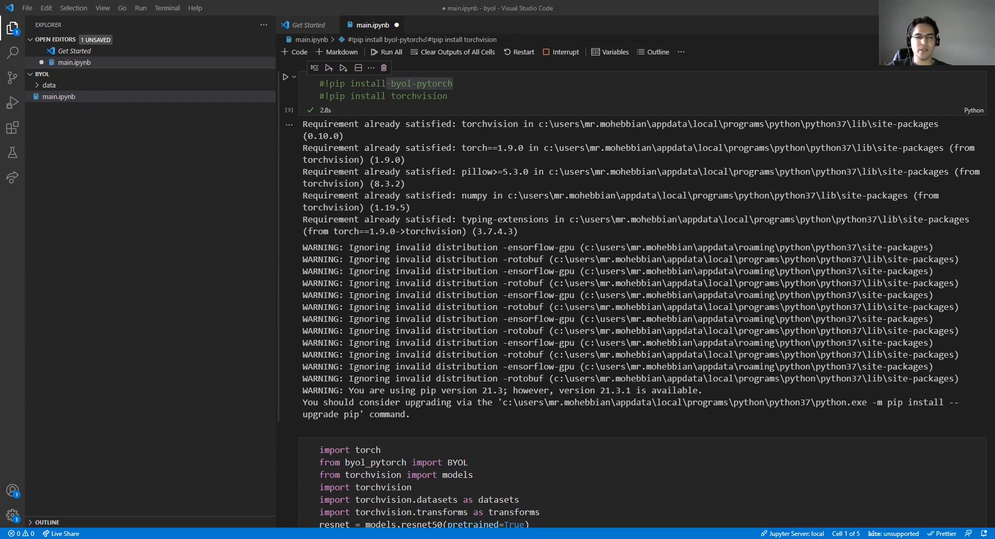
double_click(420, 83)
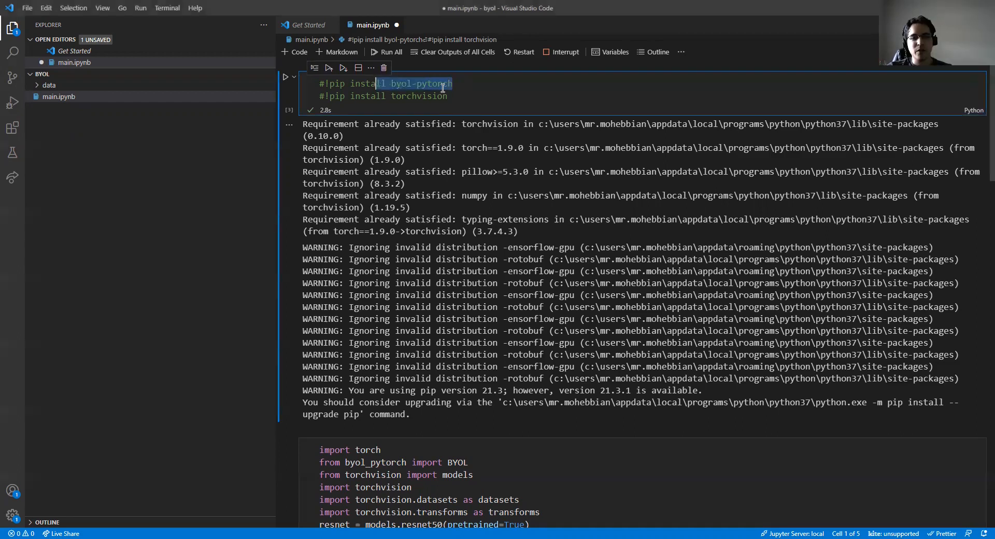
scroll("down", 3)
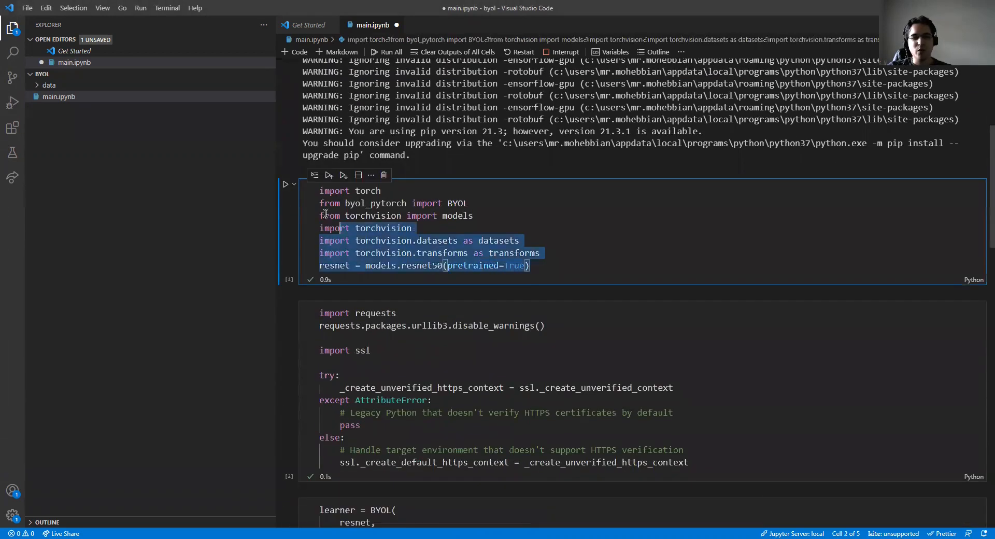
left_click(419, 265)
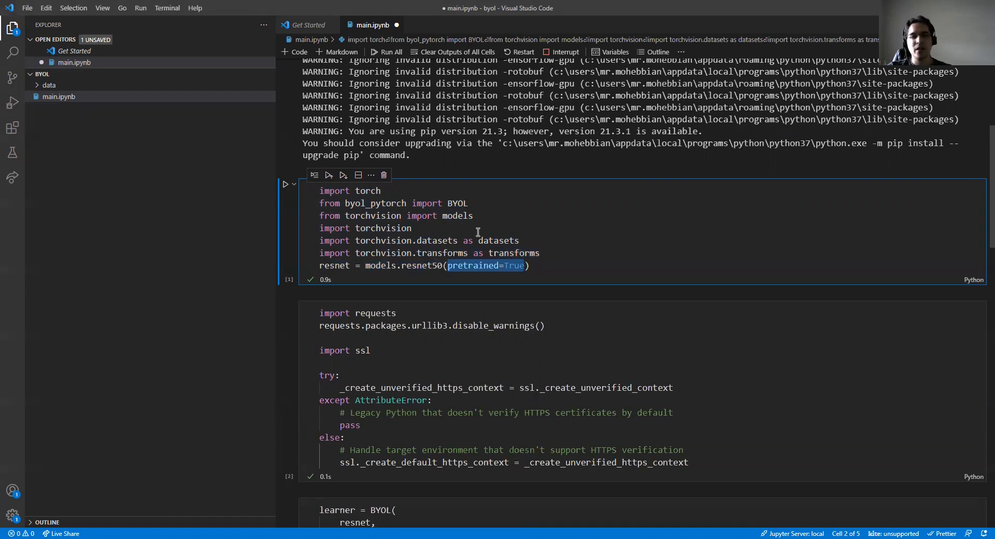
scroll("up", 3)
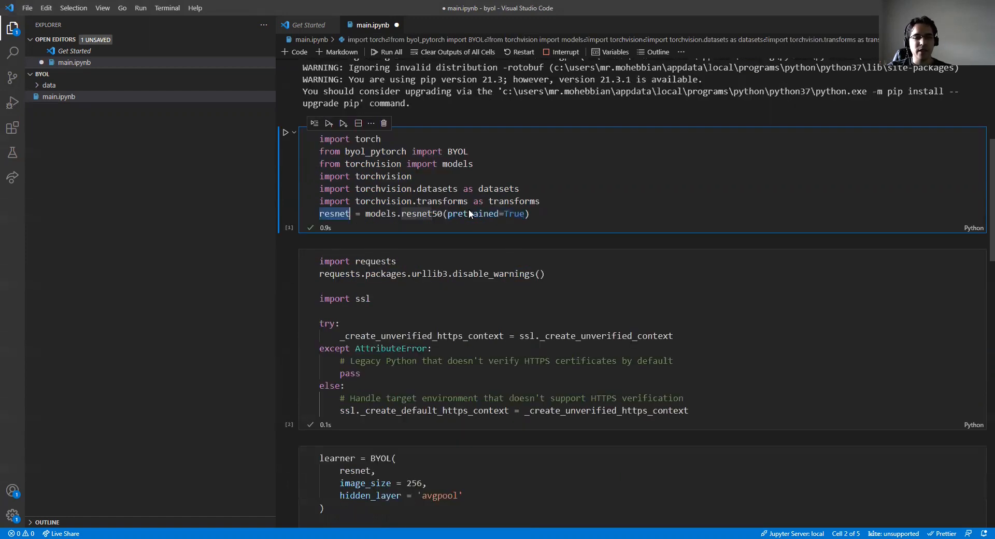
scroll("down", 3)
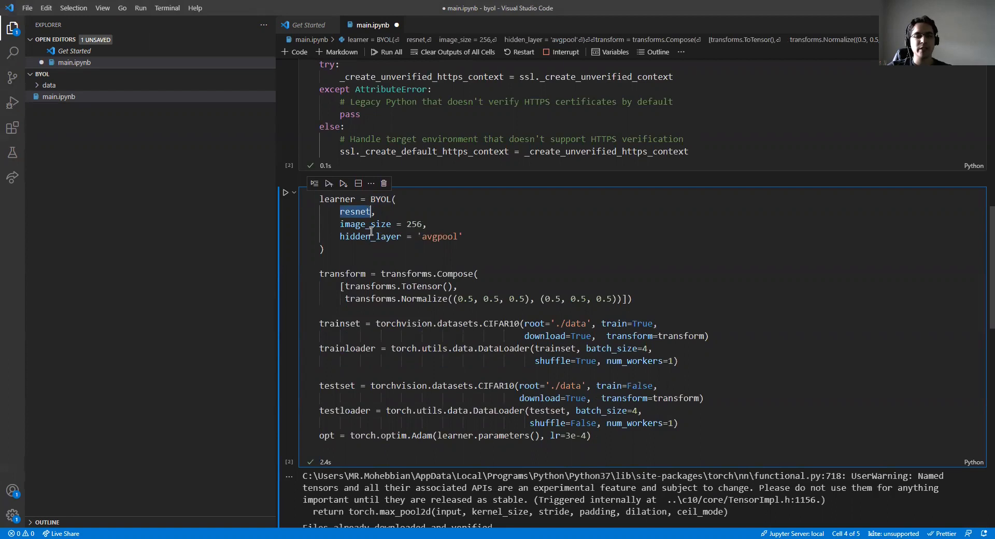
mouse_move(418, 220)
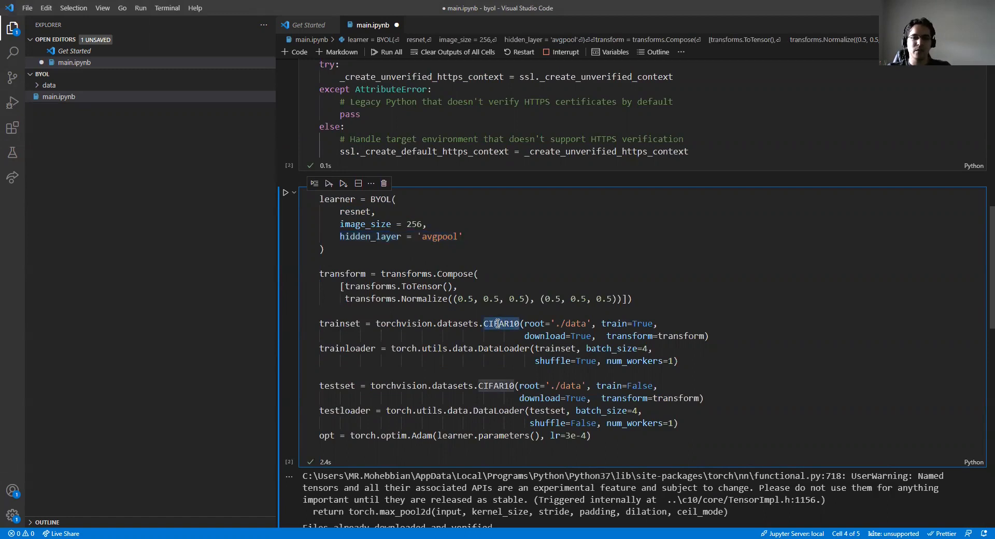
mouse_move(532, 335)
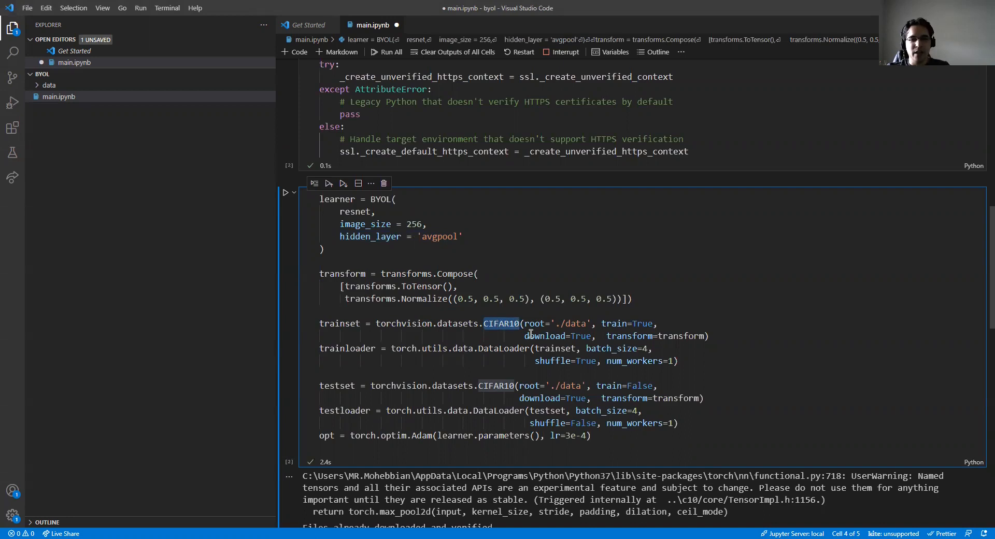
scroll("down", 3)
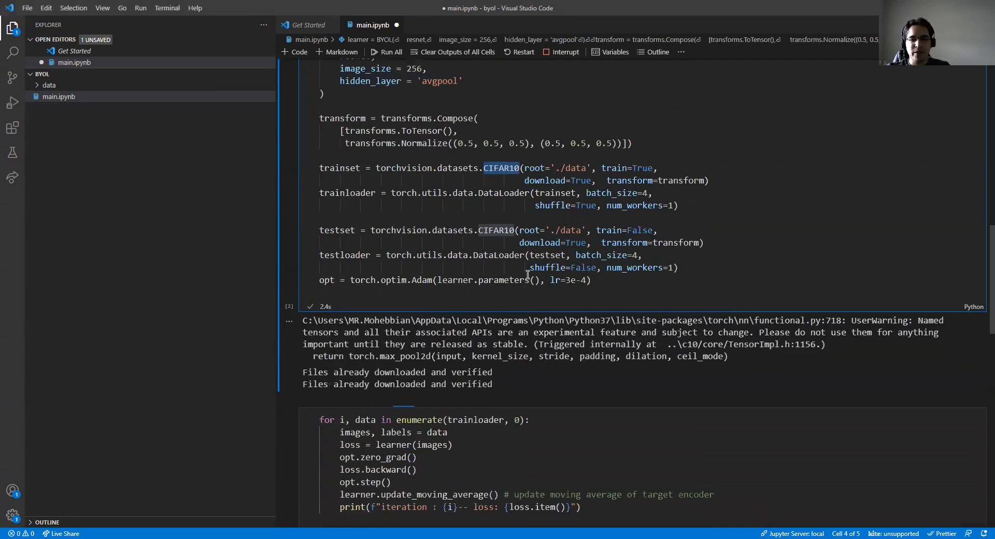
scroll("down", 3)
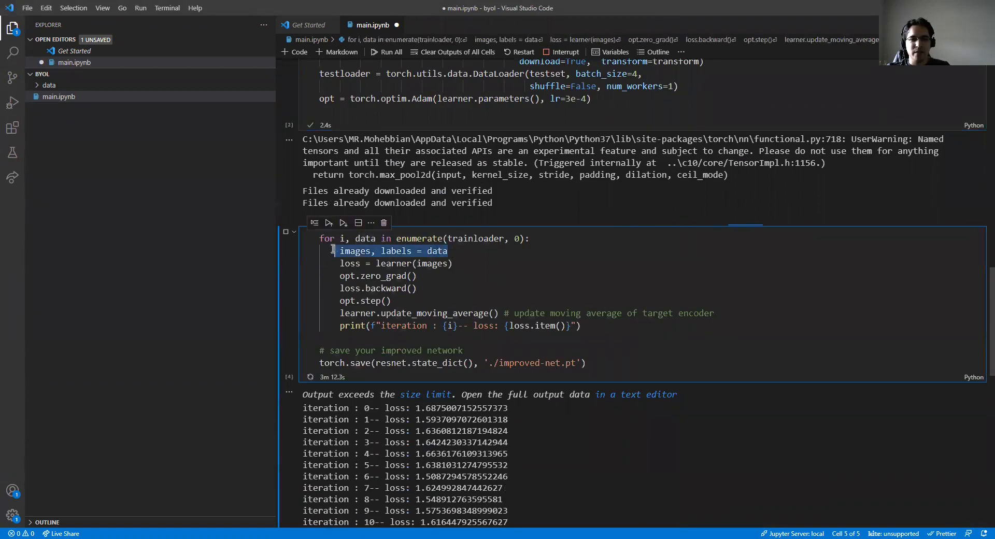
double_click(396, 251)
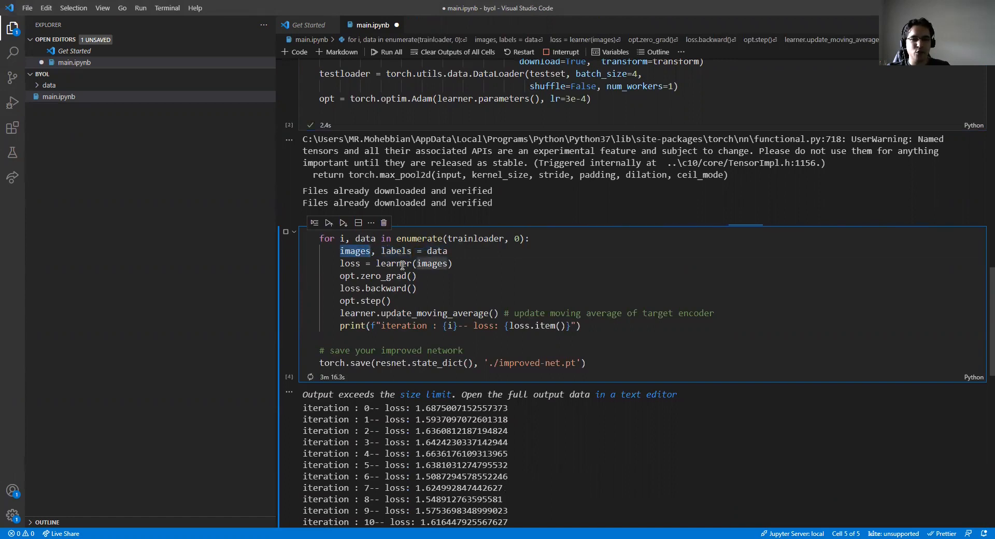
scroll("up", 3)
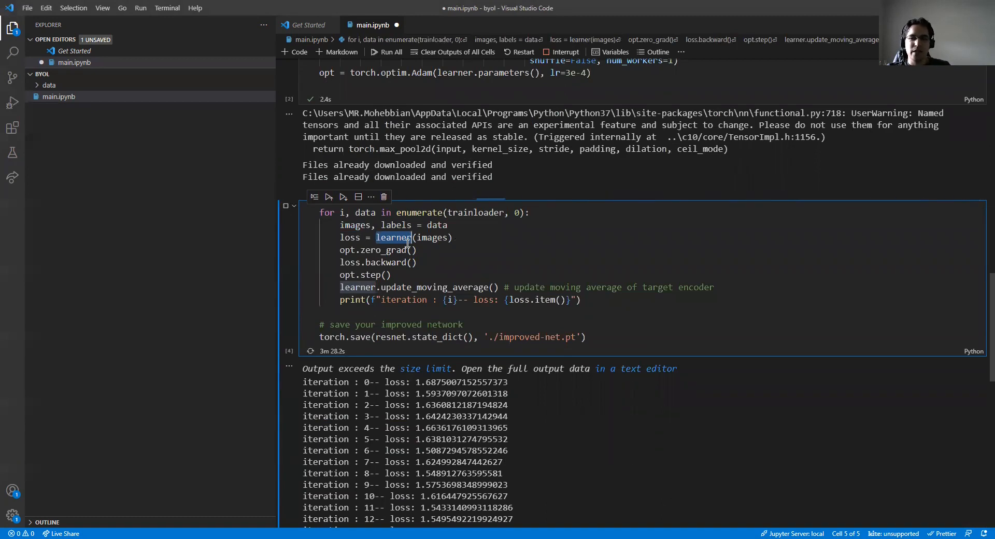
left_click_drag(339, 250, 390, 275)
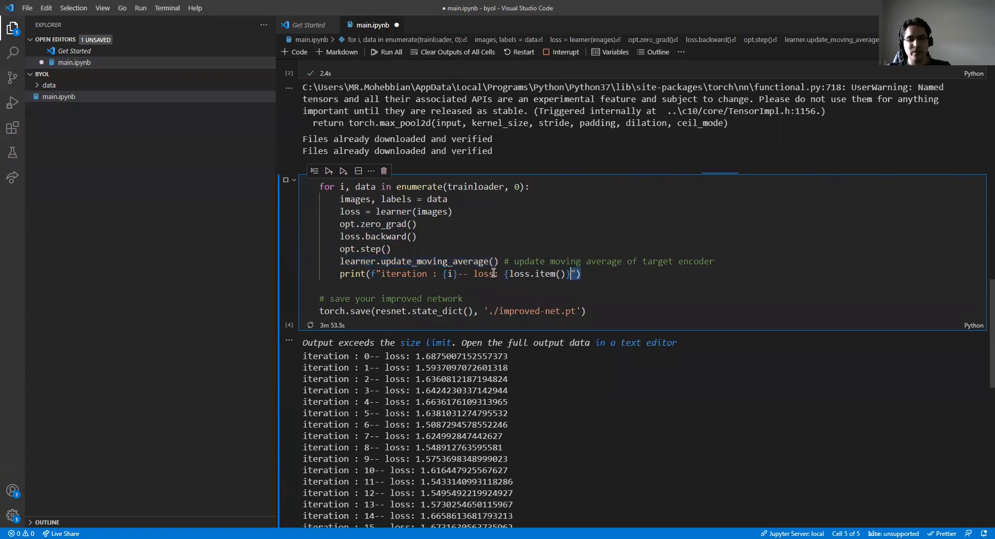
triple_click(444, 274)
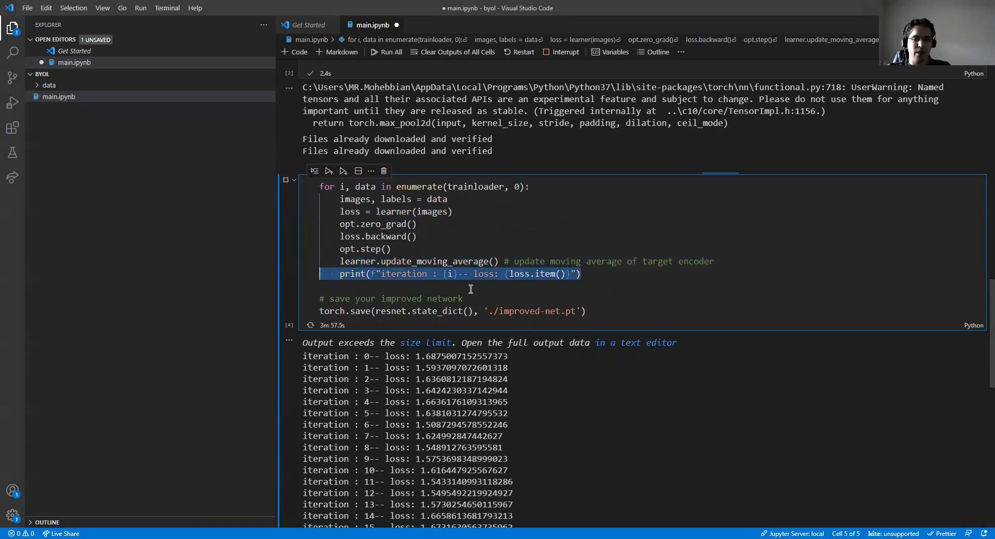
scroll("down", 3)
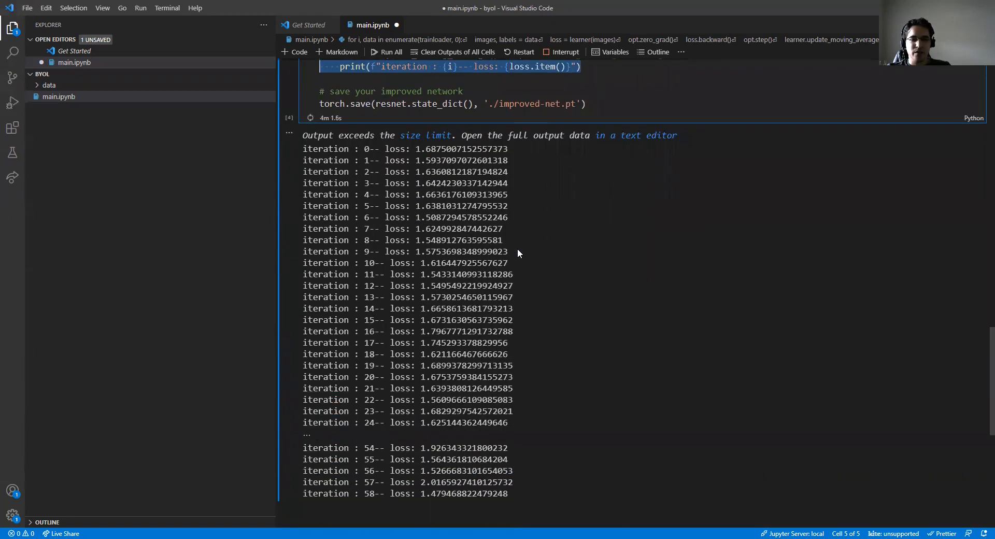
scroll("up", 3)
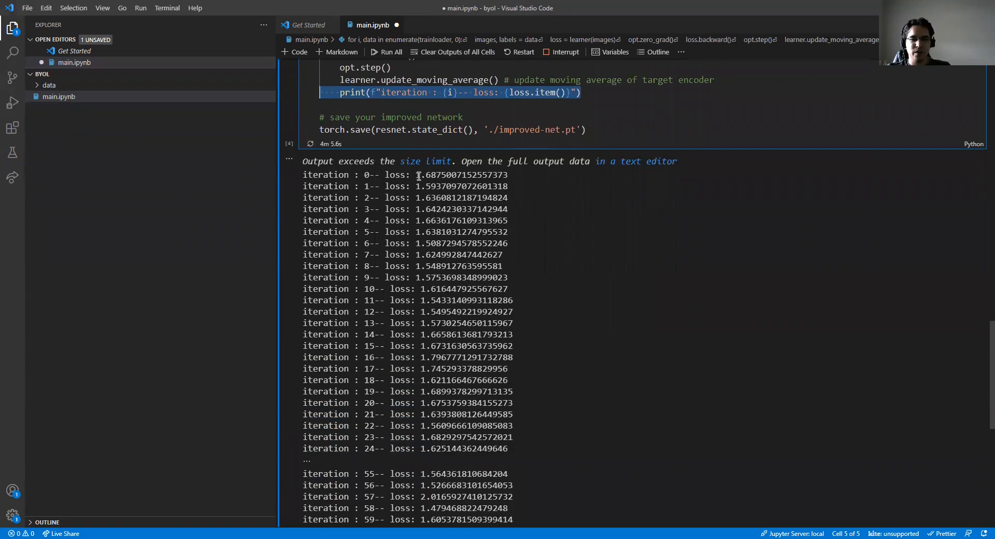
scroll("down", 3)
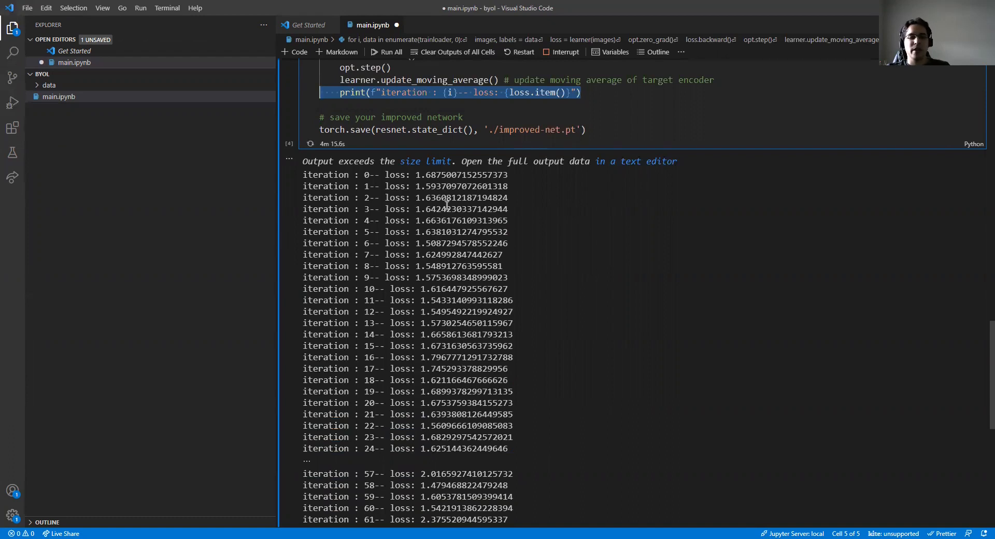
scroll("down", 3)
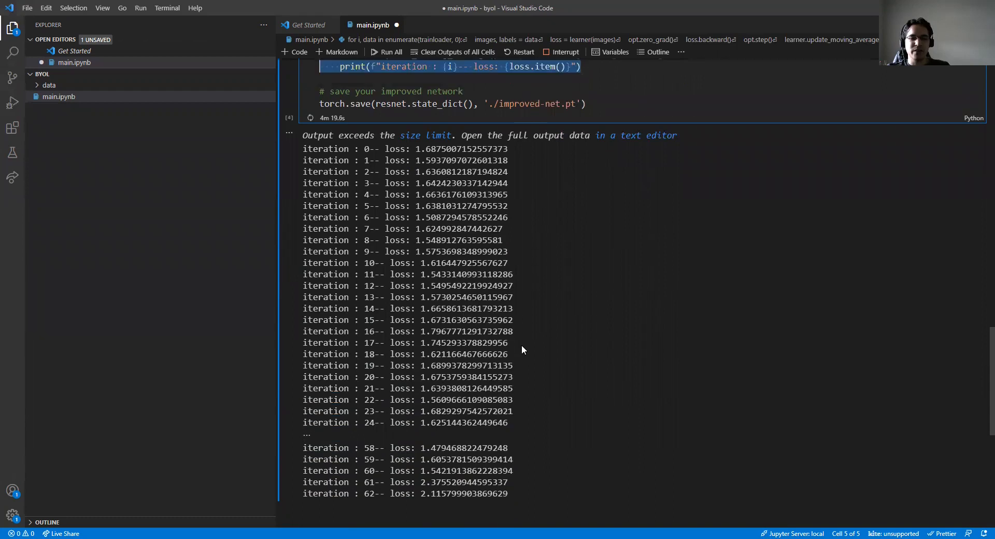
scroll("up", 3)
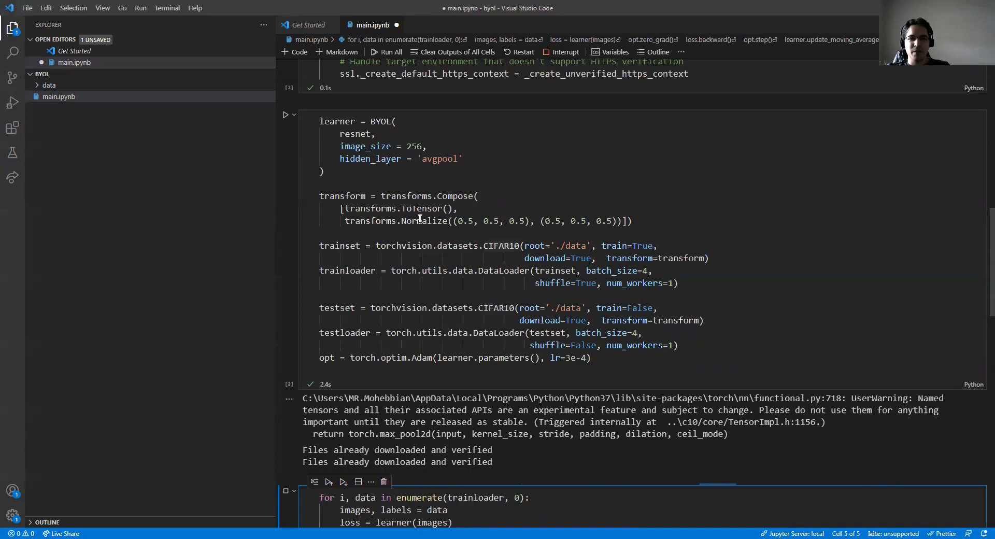
scroll("down", 3)
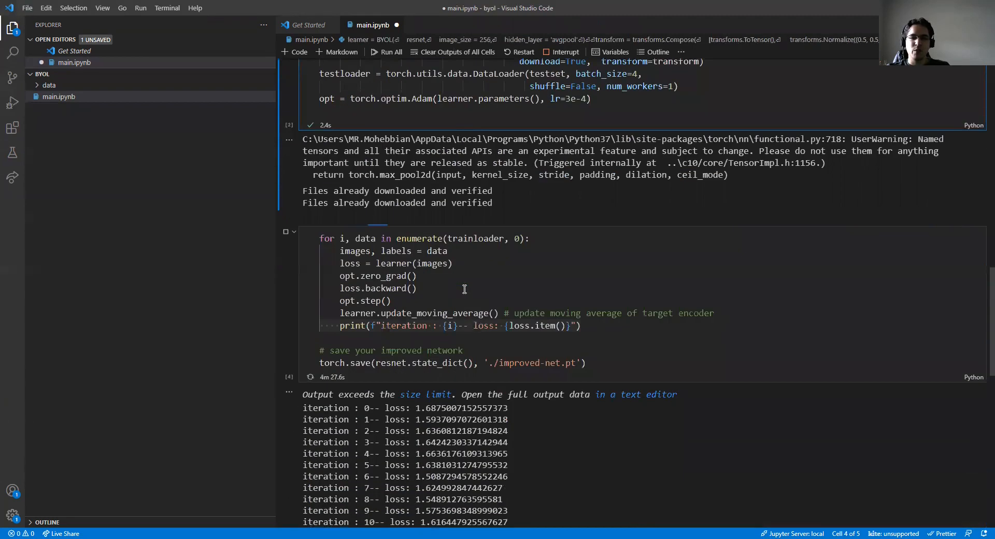
mouse_move(487, 291)
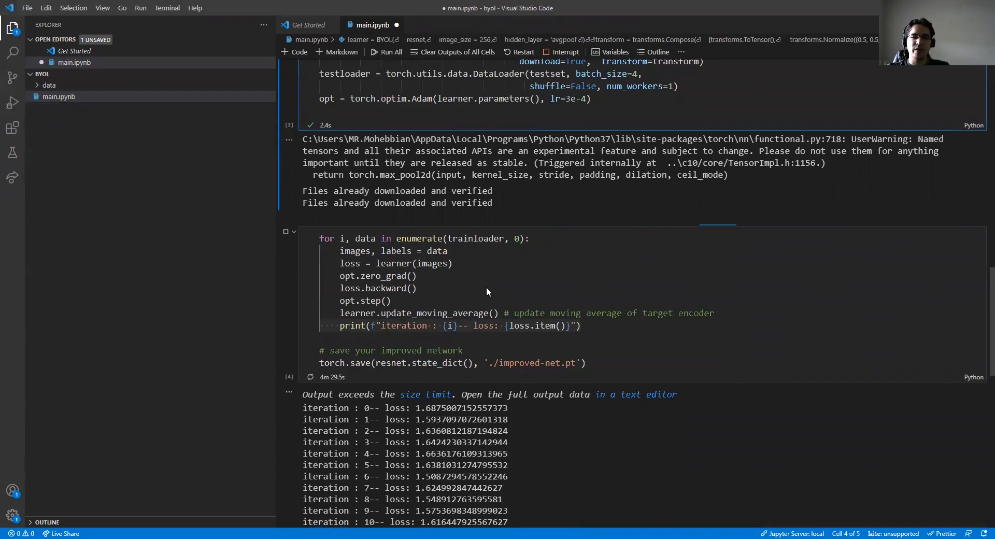
scroll("up", 3)
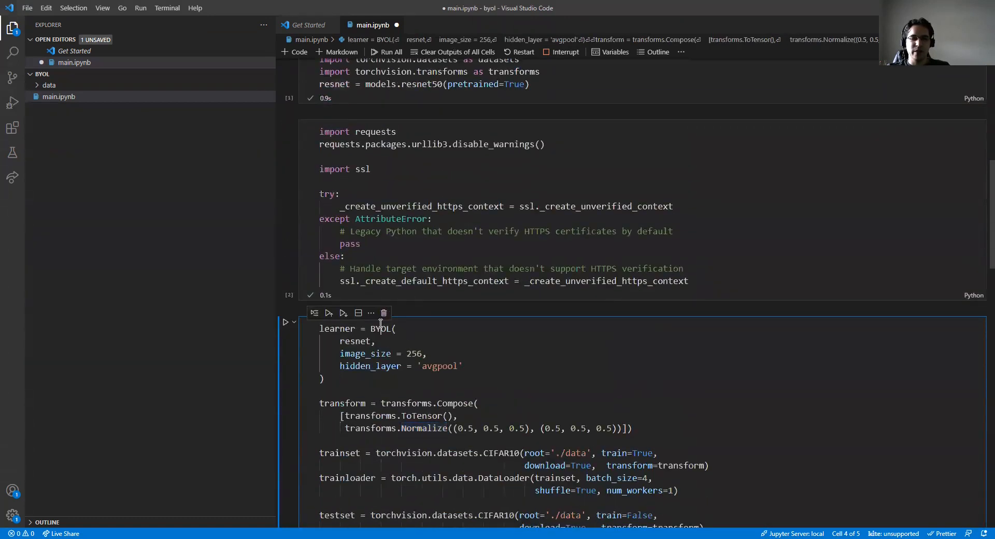
left_click(285, 322)
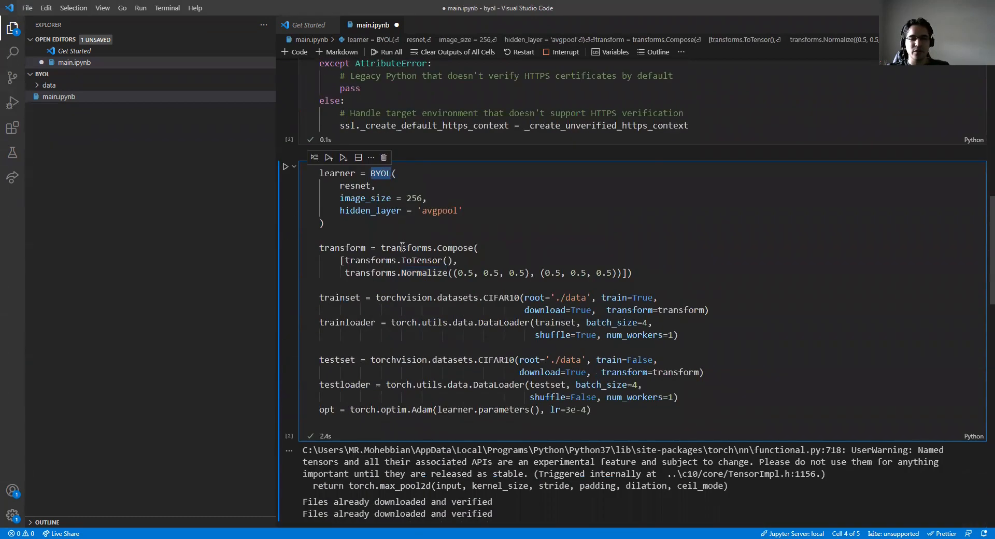
mouse_move(83, 152)
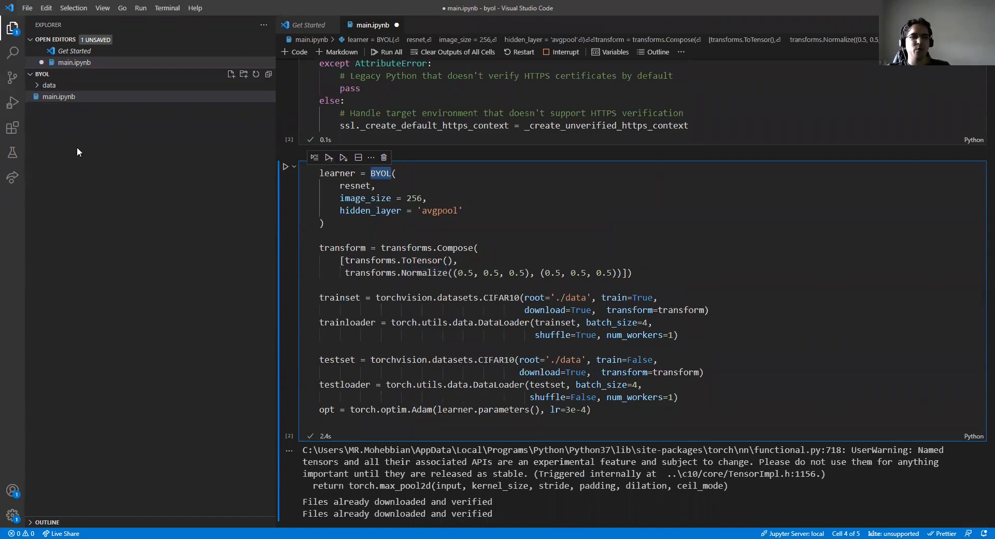
scroll("down", 3)
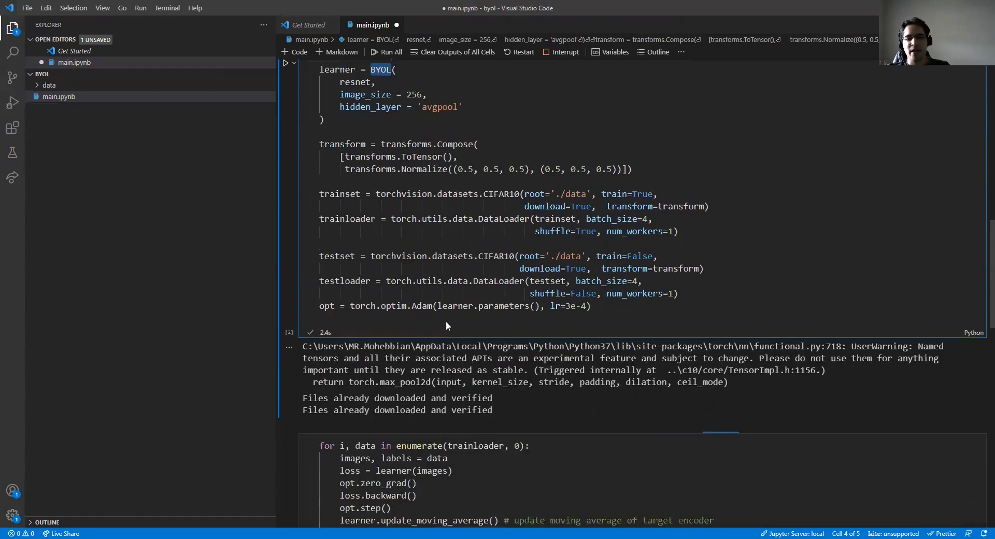
scroll("down", 3)
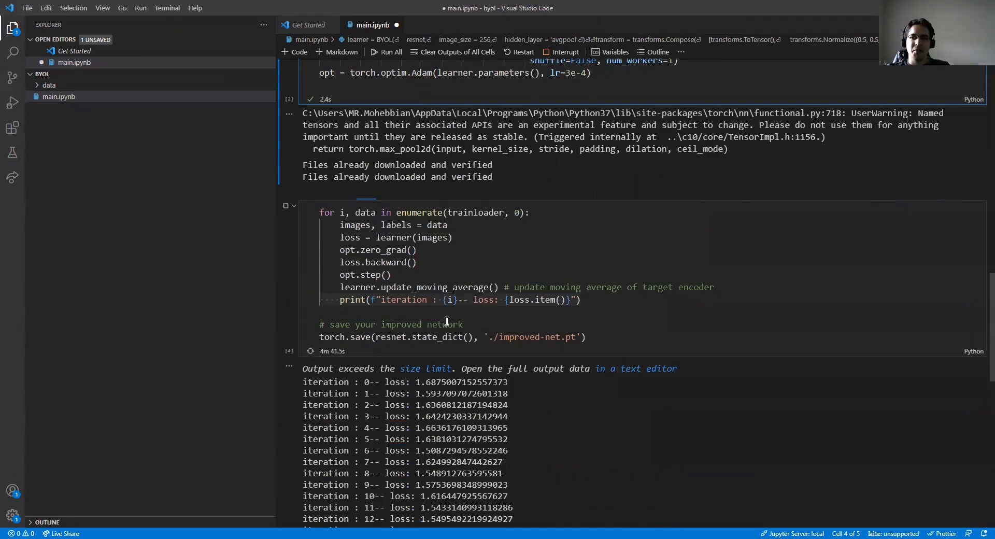
scroll("down", 3)
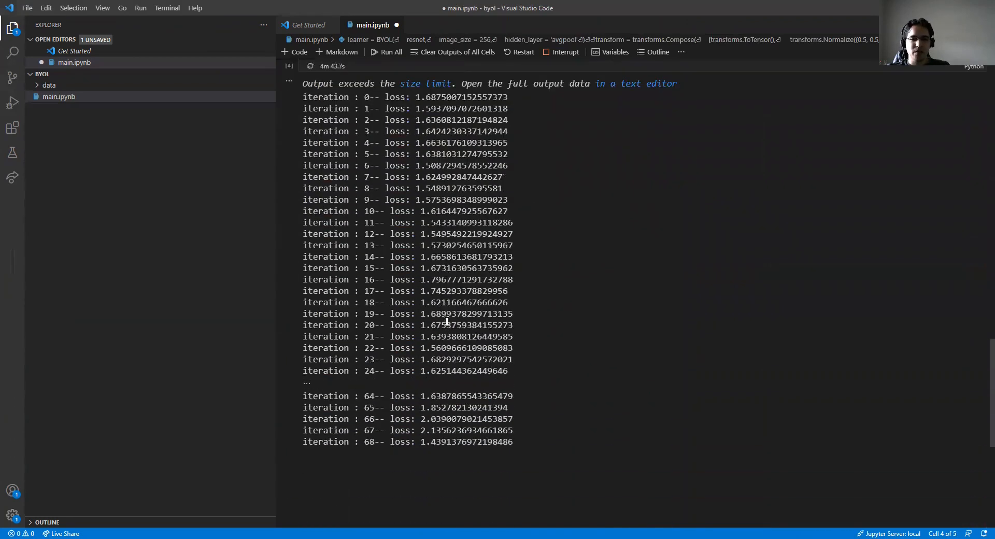
mouse_move(448, 457)
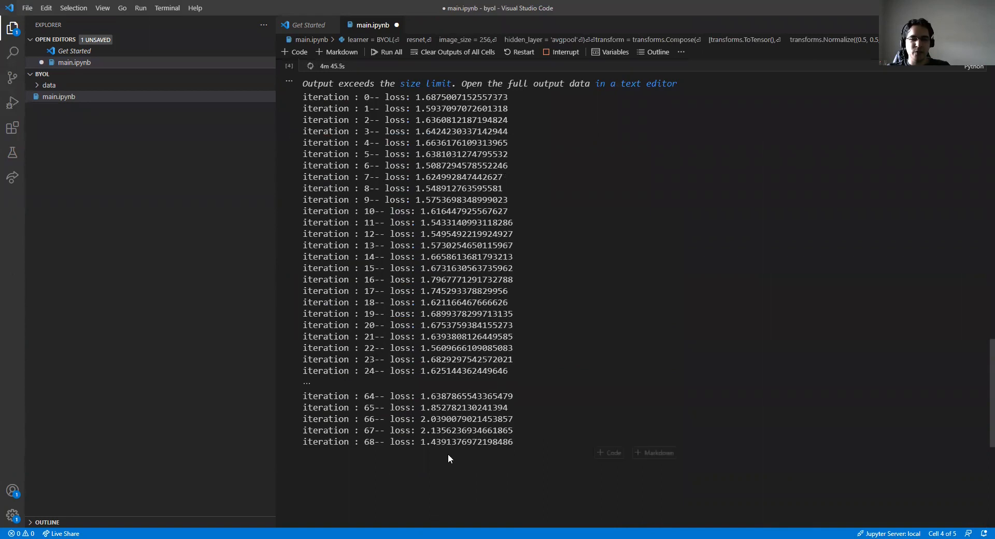
double_click(418, 440)
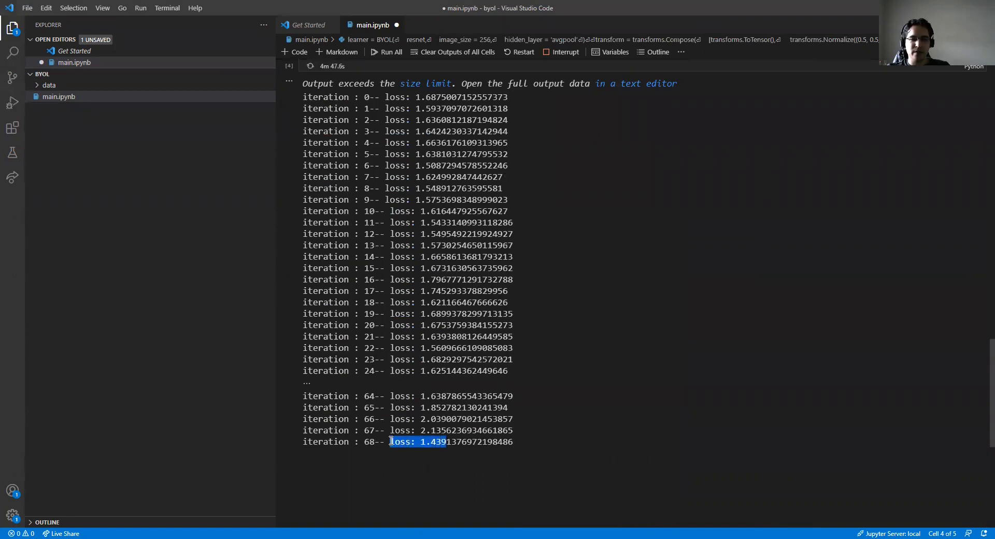
scroll("down", 3)
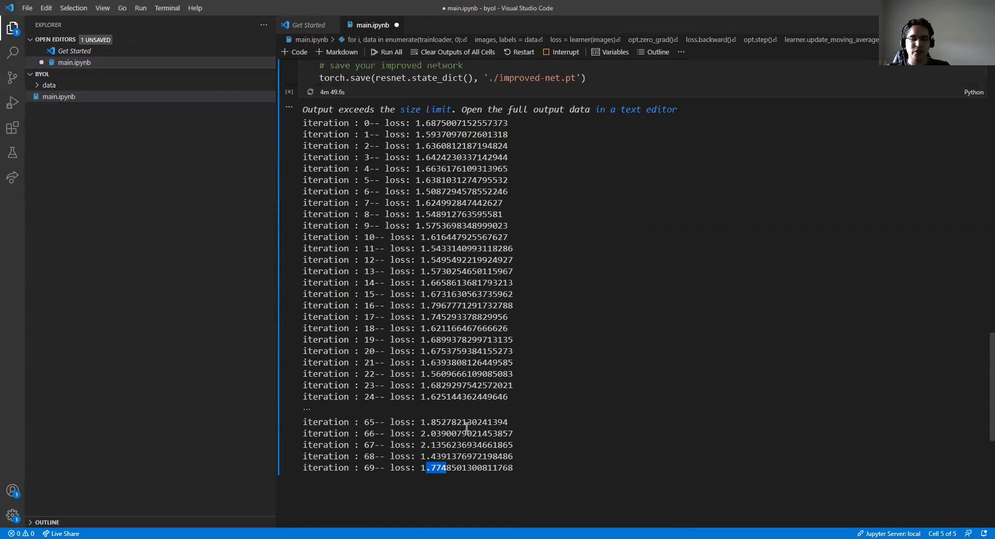
scroll("up", 3)
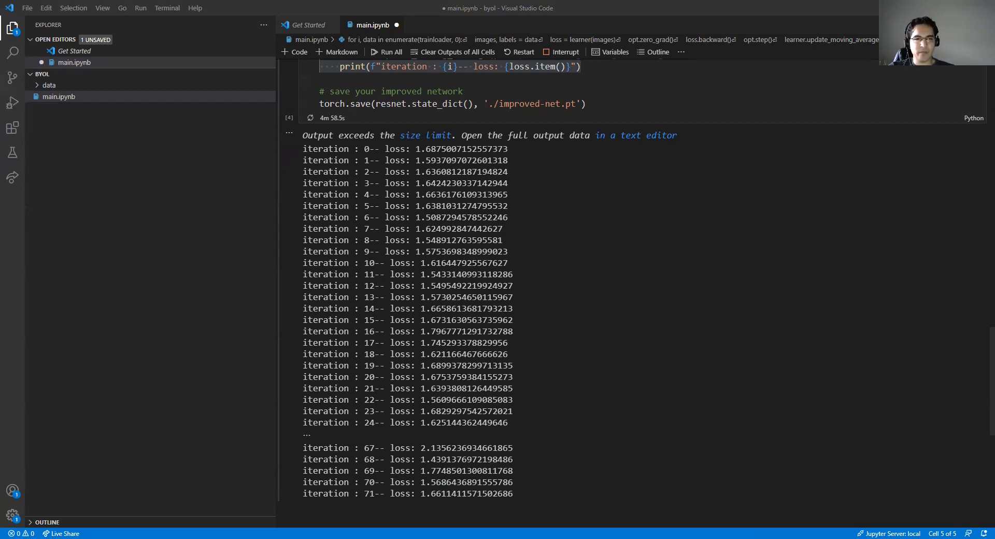
Step: Review the training-loop cell and highlight the printed loss for iteration 1
scroll("up", 3)
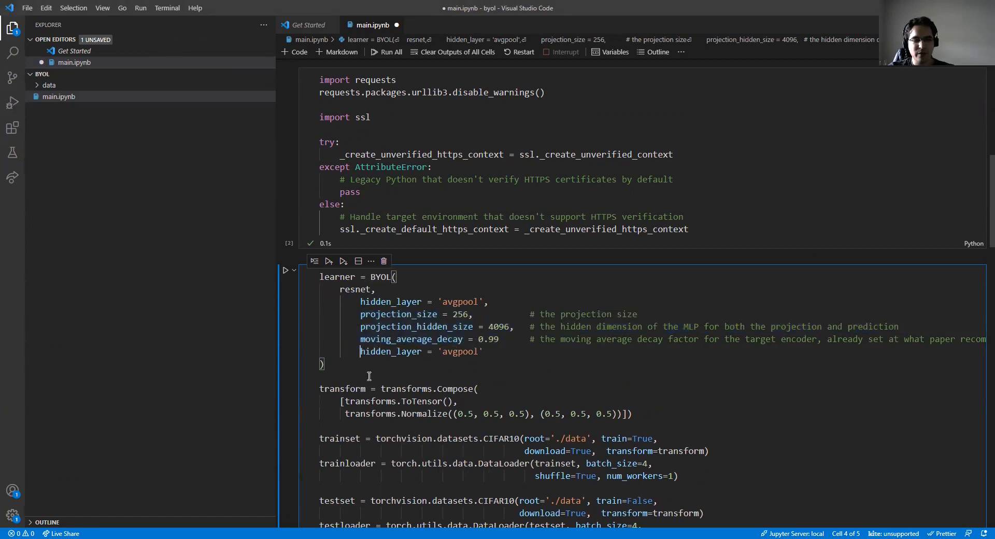
scroll("down", 3)
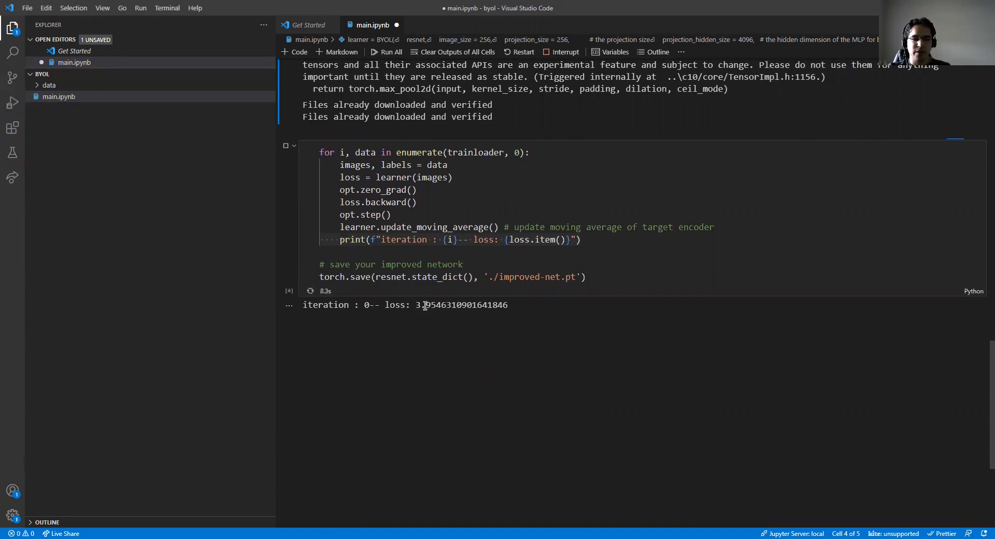
double_click(425, 304)
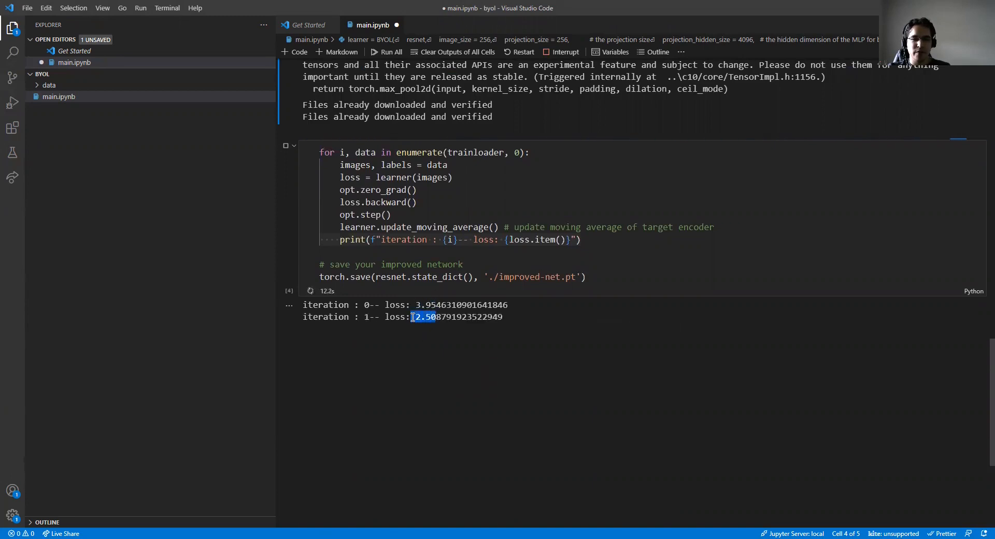
left_click(401, 353)
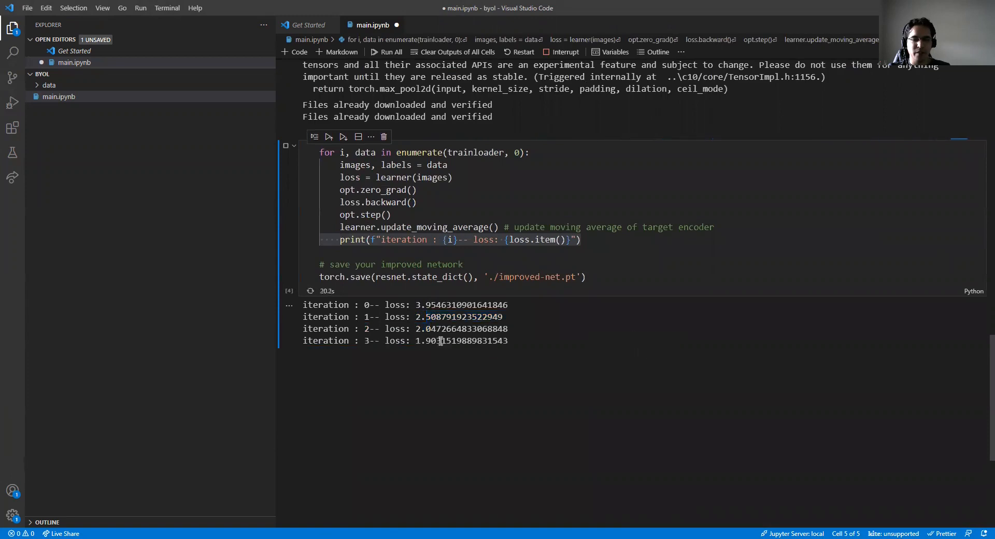
Step: Restart the training-loop cell so its new loss output begins at 3.95
scroll("up", 3)
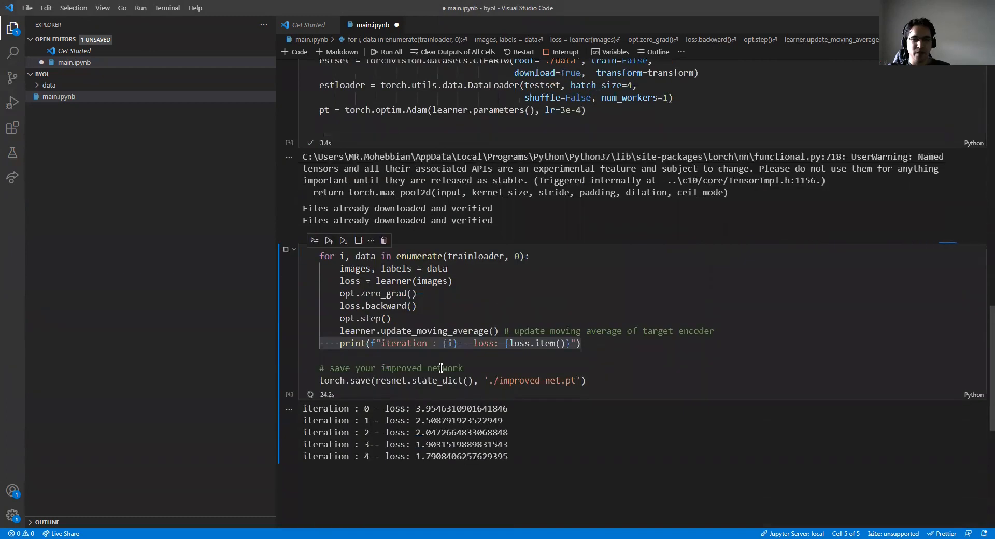
scroll("down", 3)
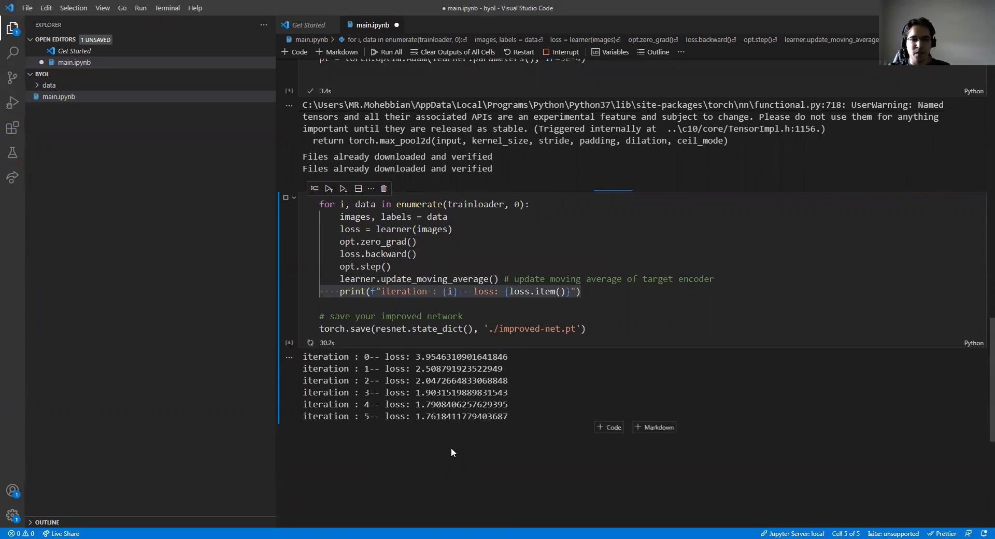
double_click(436, 415)
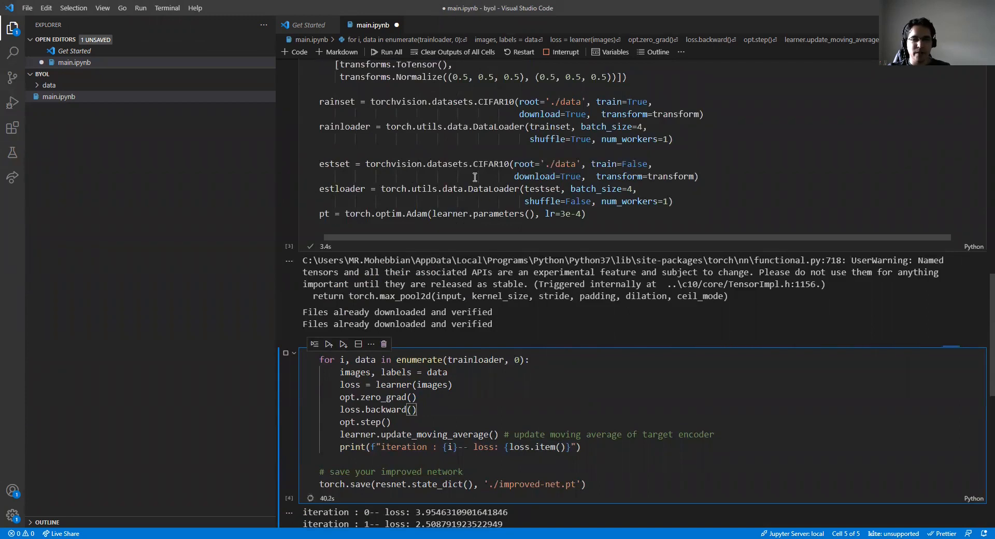
Step: Scroll through the notebook while the capped 20-iteration training logs losses through iteration 10
scroll("down", 3)
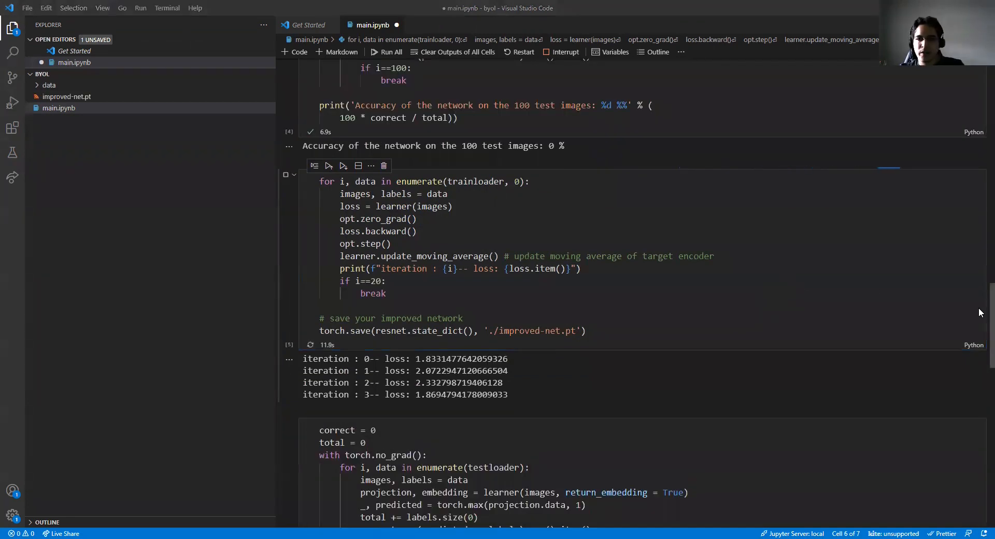
scroll("up", 3)
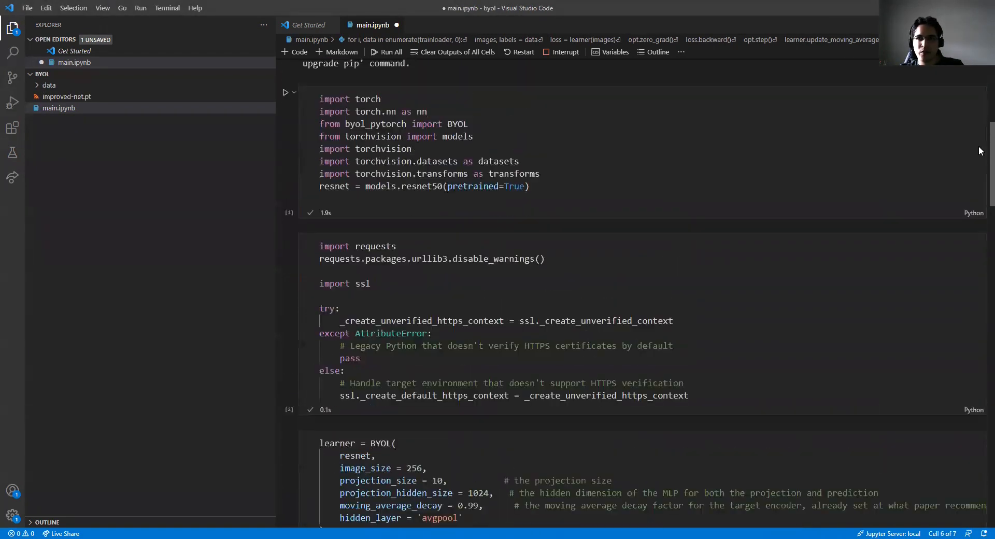
scroll("down", 3)
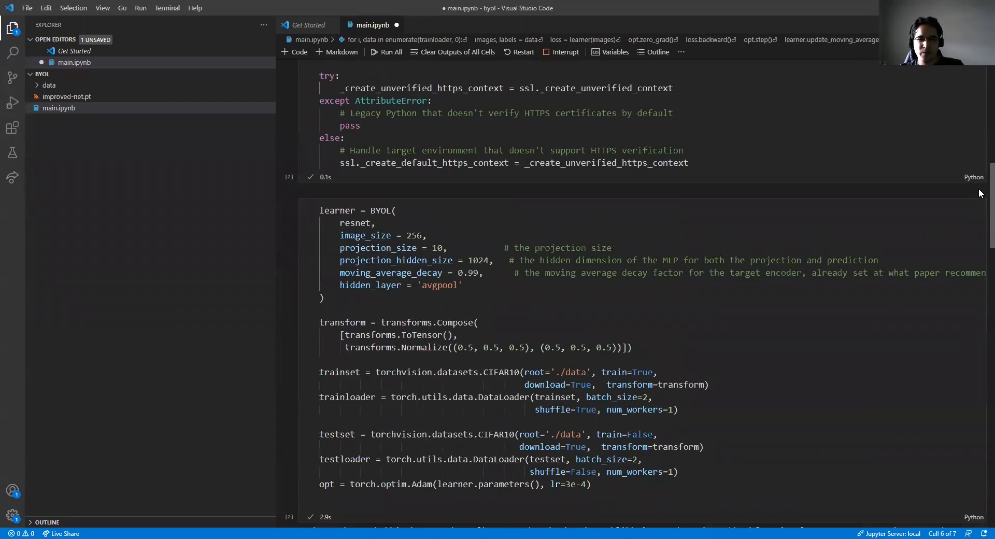
scroll("down", 3)
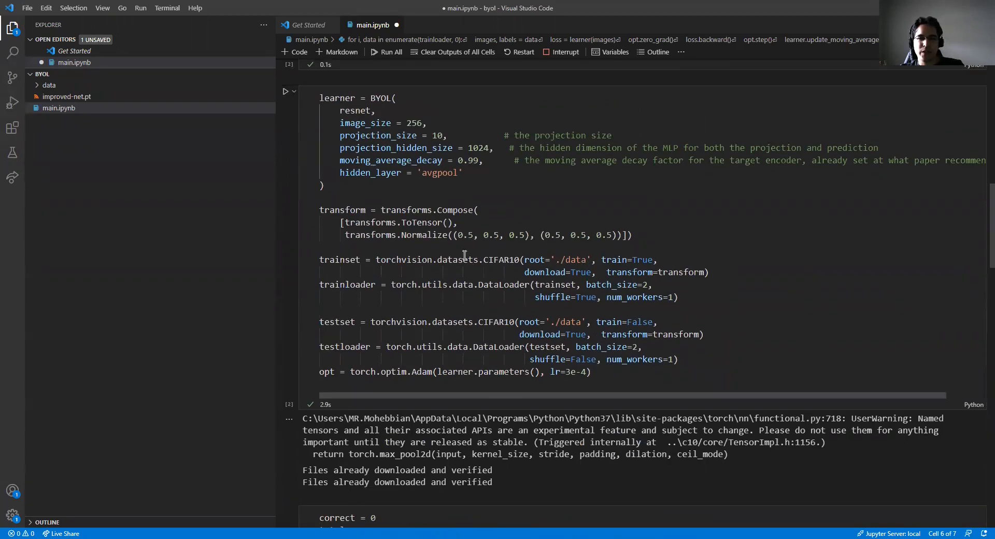
scroll("down", 3)
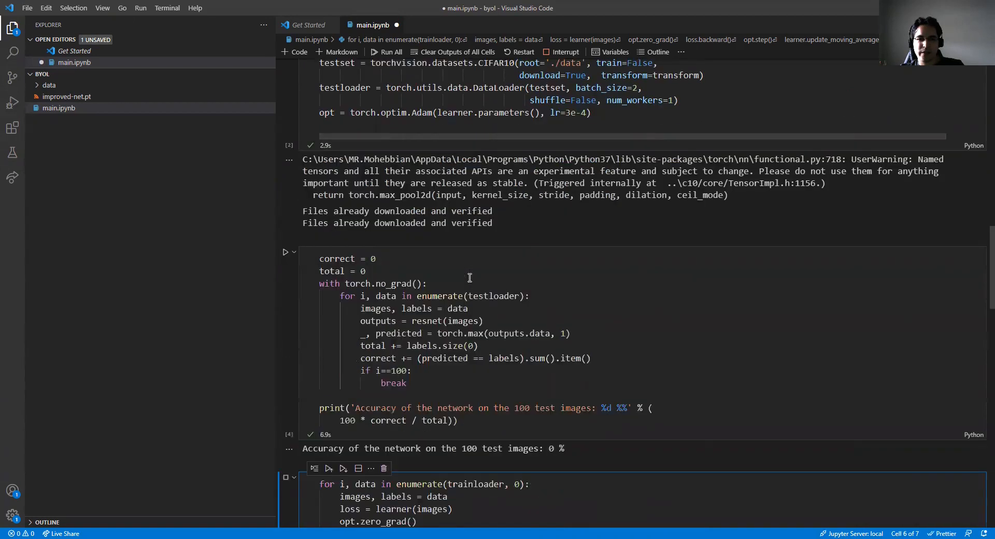
scroll("down", 3)
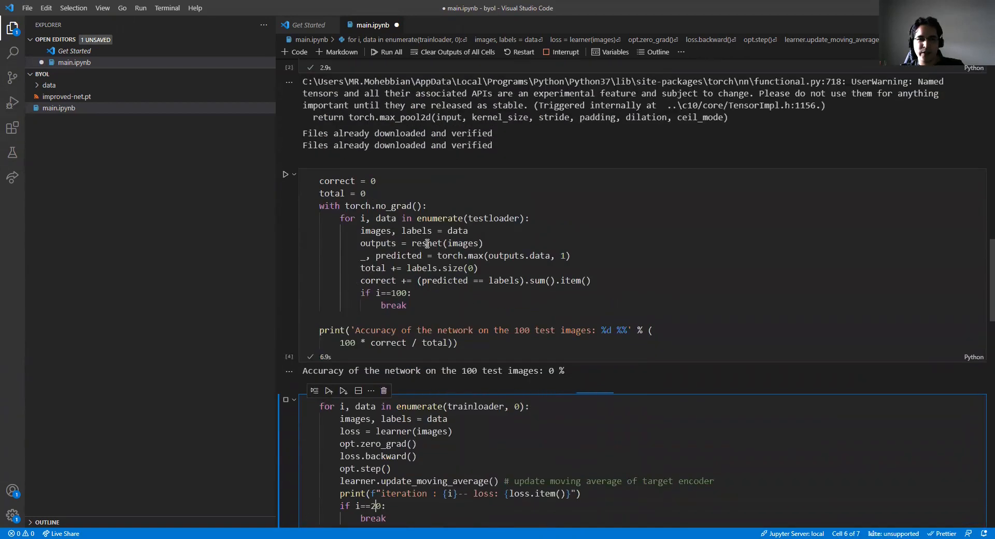
double_click(426, 243)
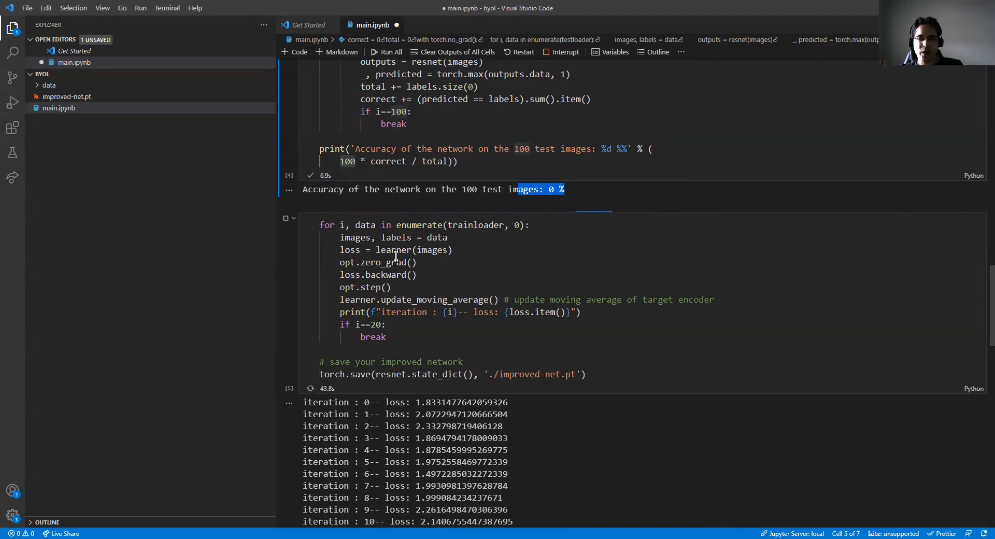
Step: Scroll down past the finished 20-iteration run to the projection-based accuracy evaluation cell
scroll("down", 3)
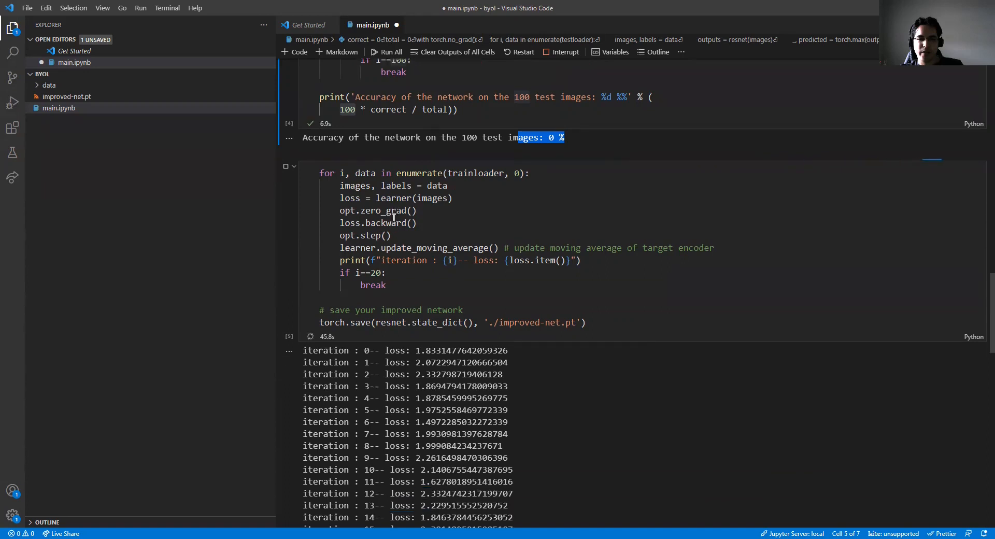
scroll("down", 3)
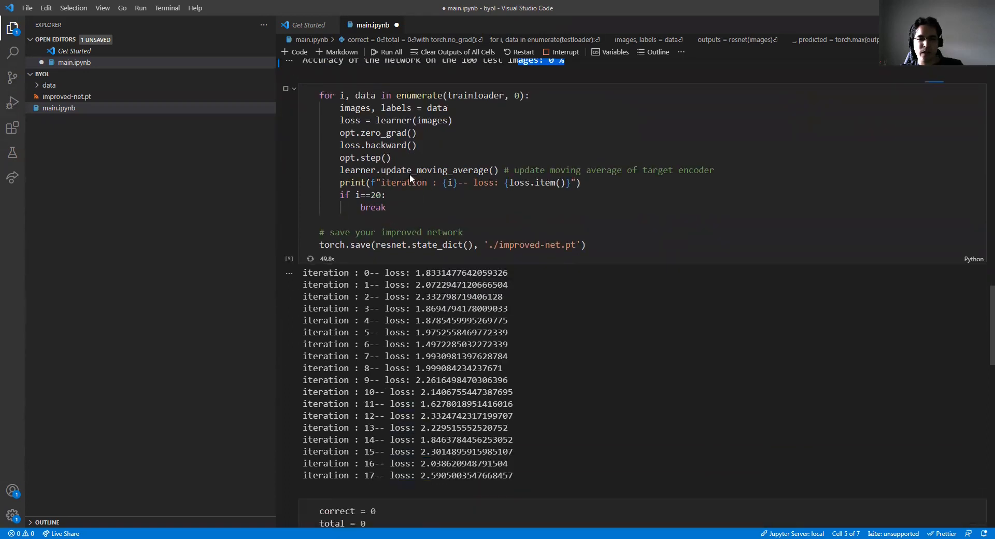
scroll("down", 3)
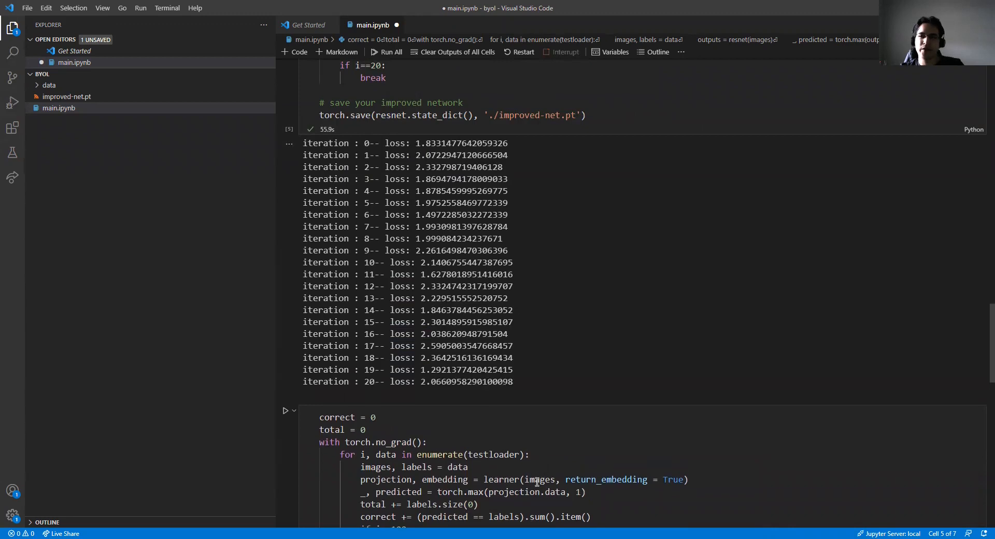
scroll("down", 3)
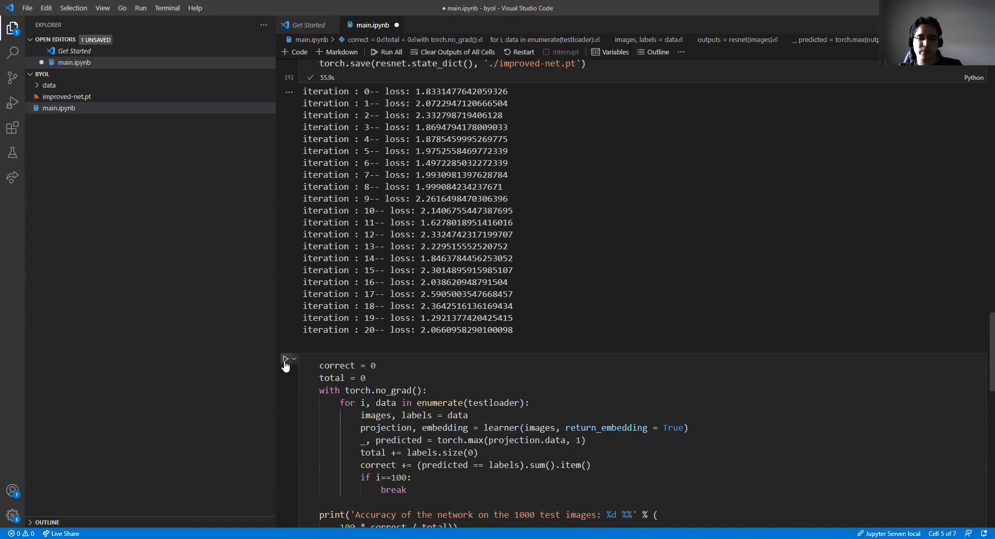
Step: Run the embedding-based test cell, reporting 10% accuracy on the 1000 test images
left_click(285, 358)
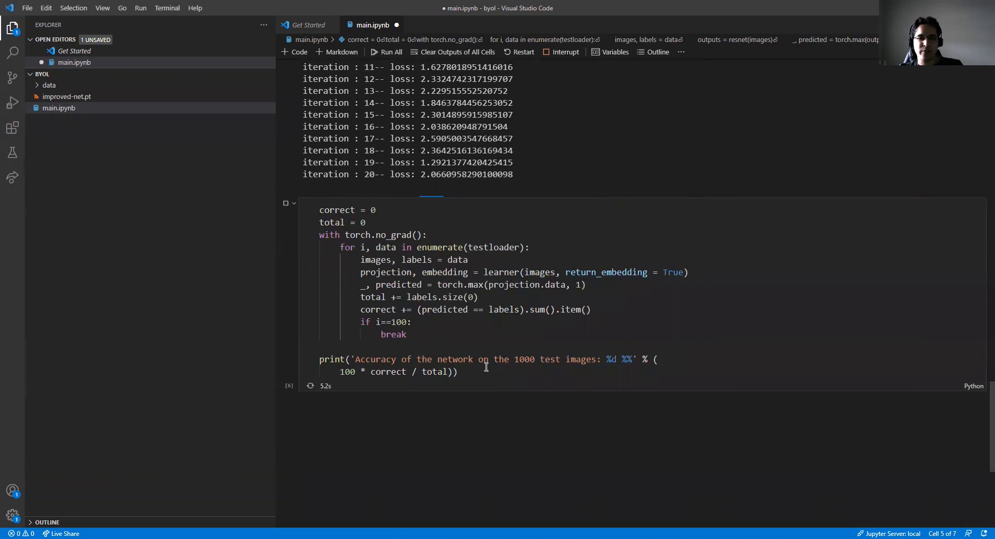
left_click(286, 203)
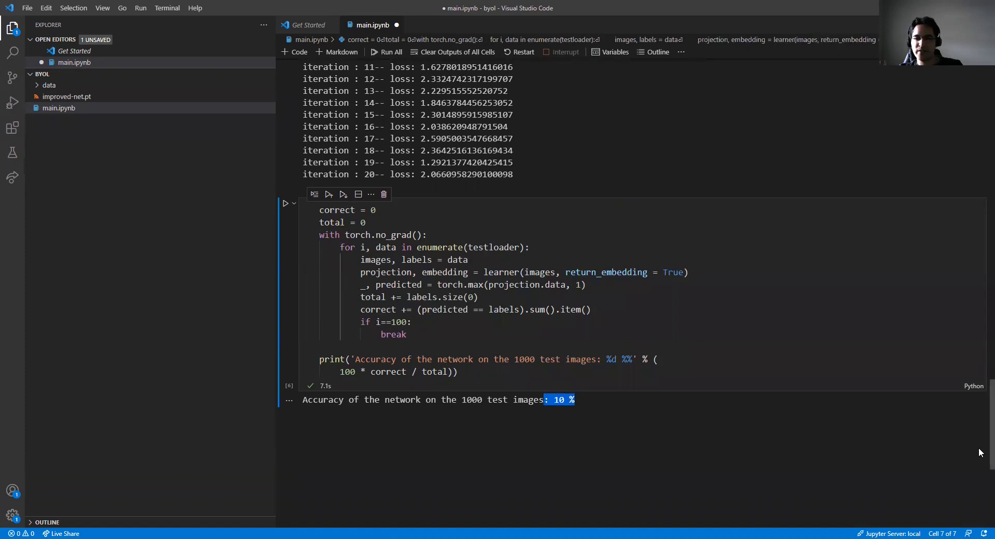
scroll("up", 3)
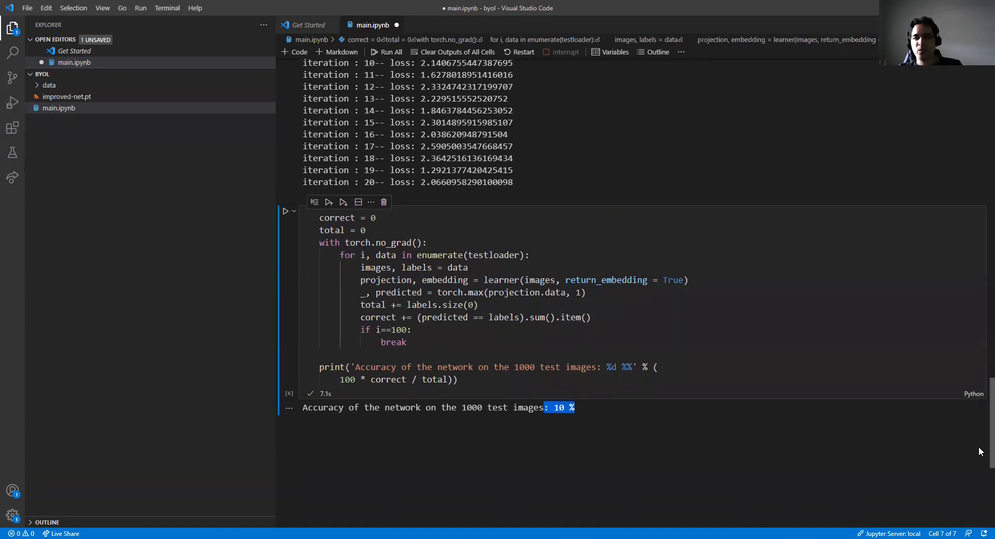
scroll("up", 3)
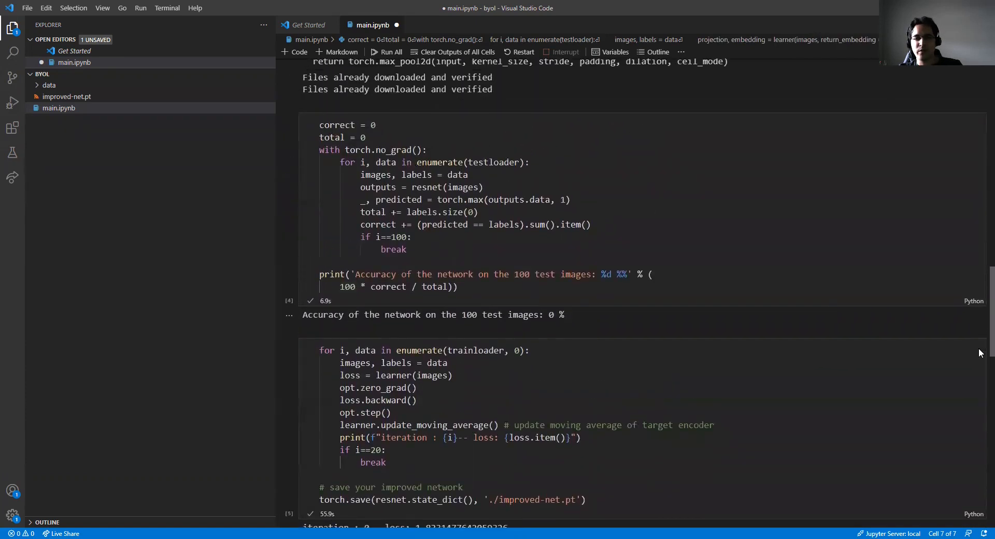
scroll("down", 3)
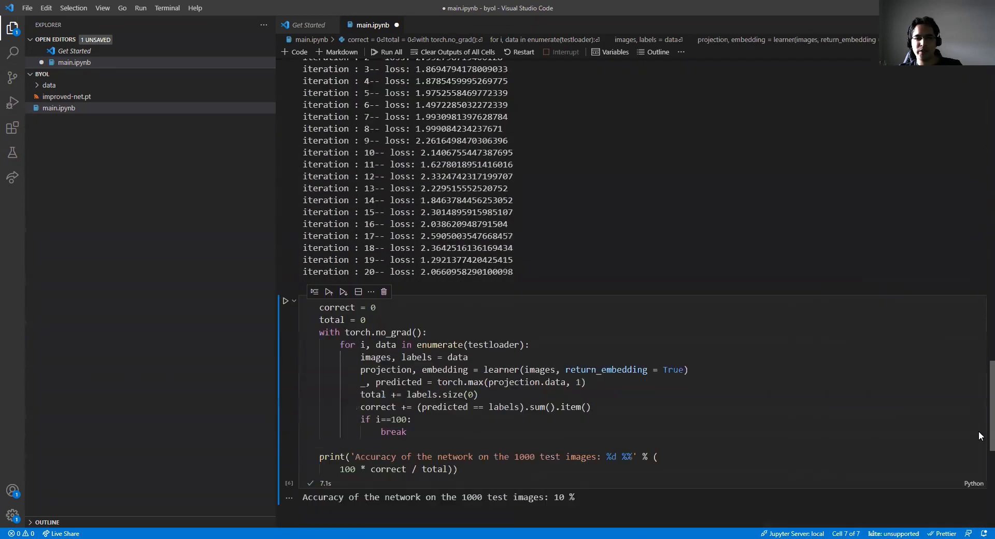
scroll("up", 3)
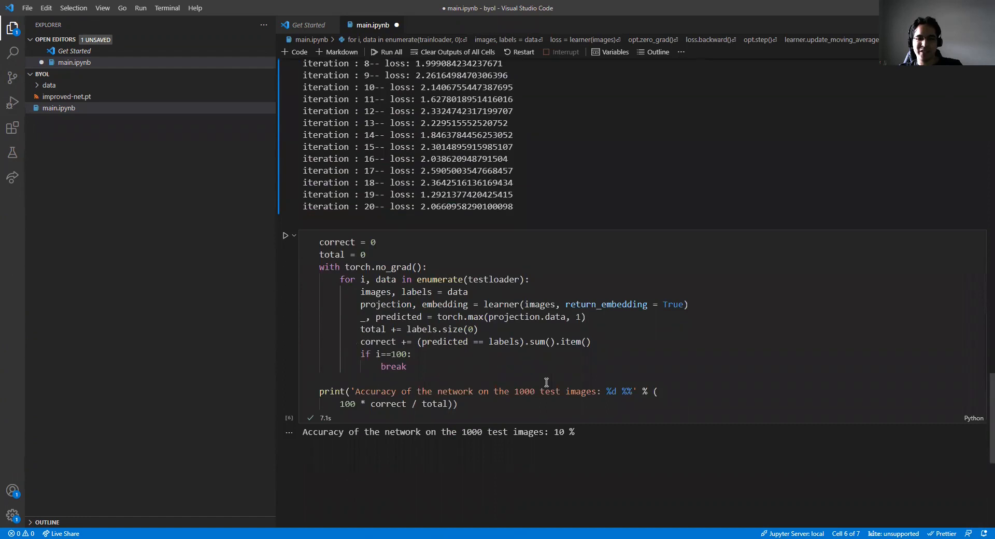
scroll("up", 3)
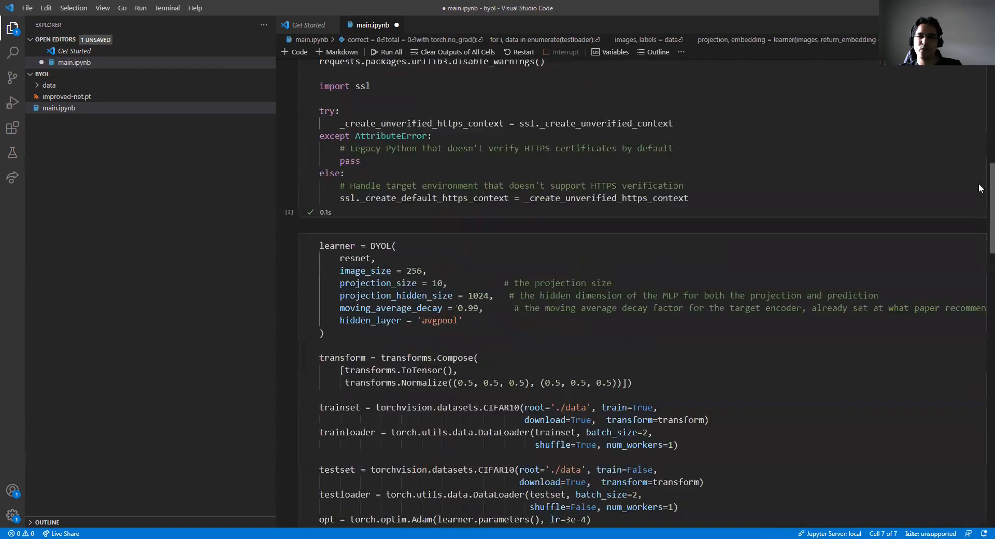
scroll("up", 3)
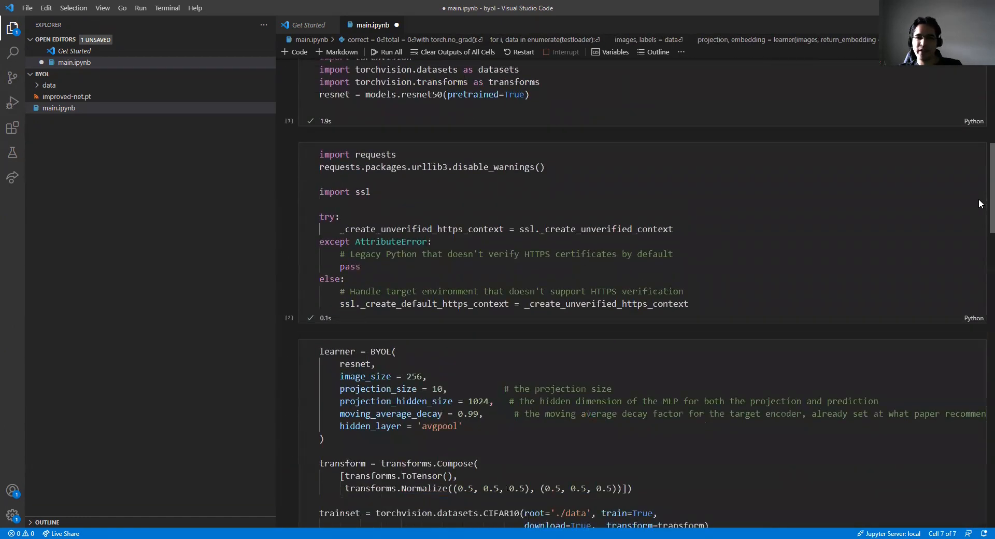
scroll("down", 3)
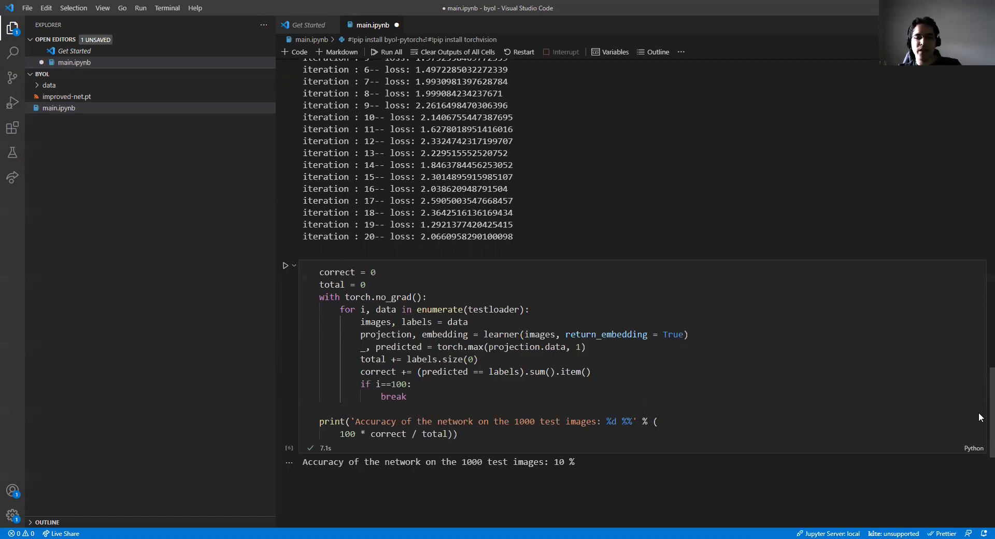
scroll("up", 3)
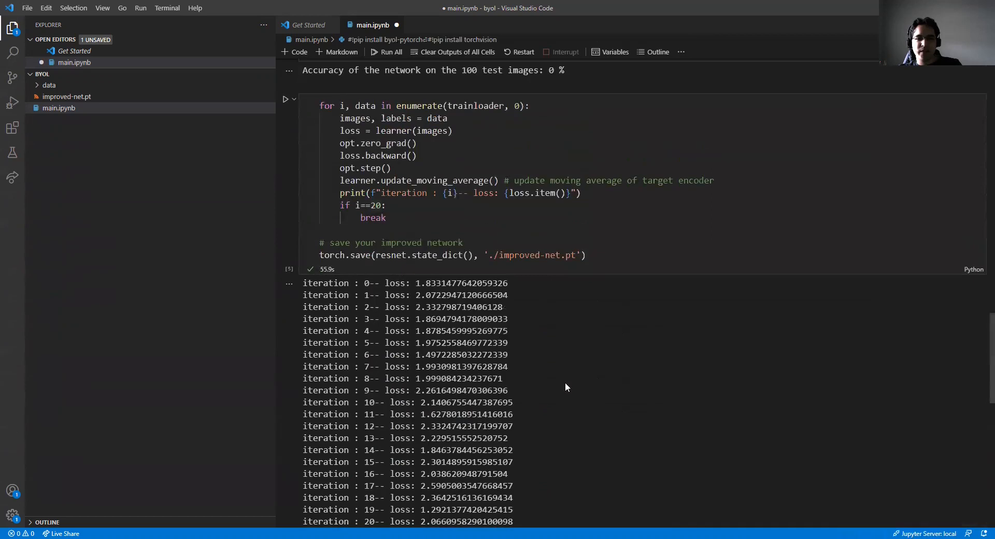
scroll("up", 3)
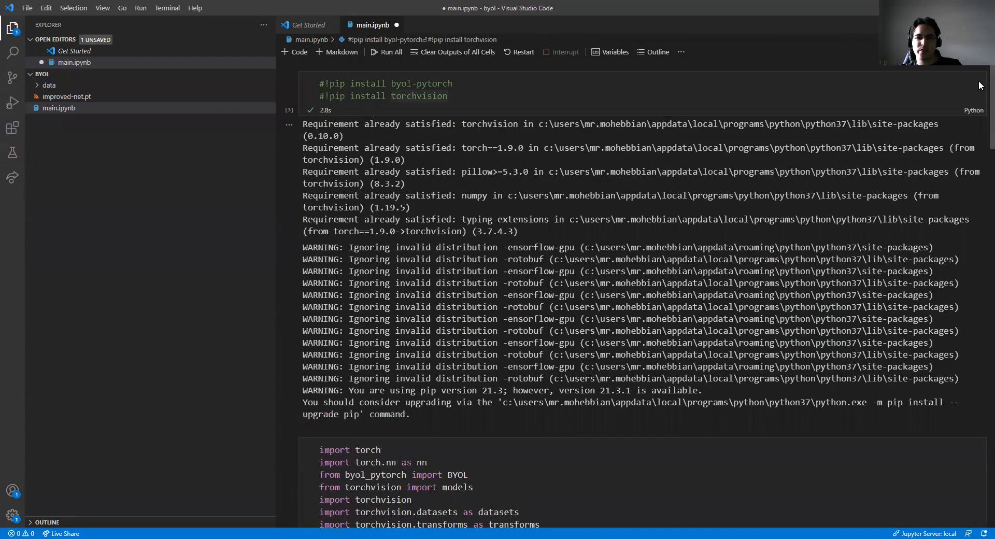
scroll("down", 3)
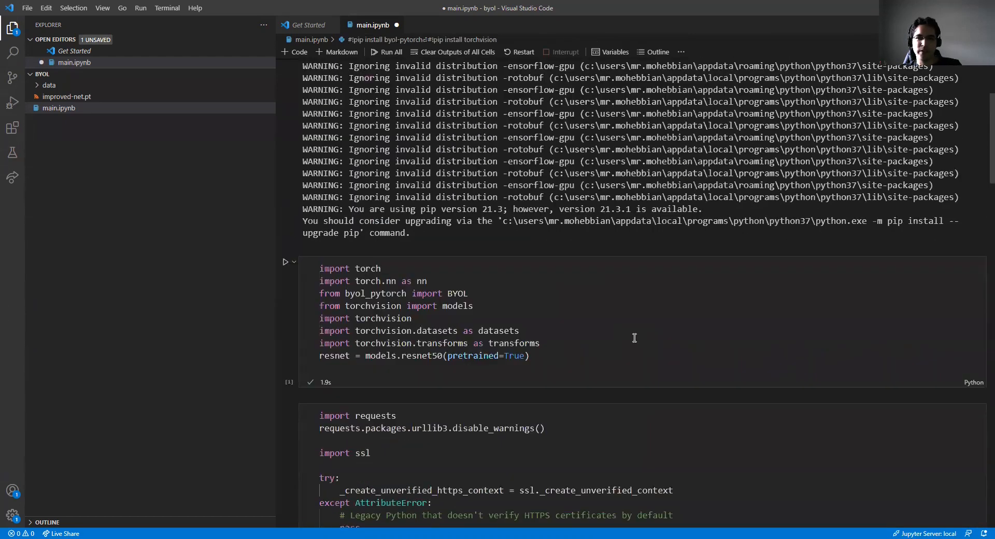
mouse_move(437, 521)
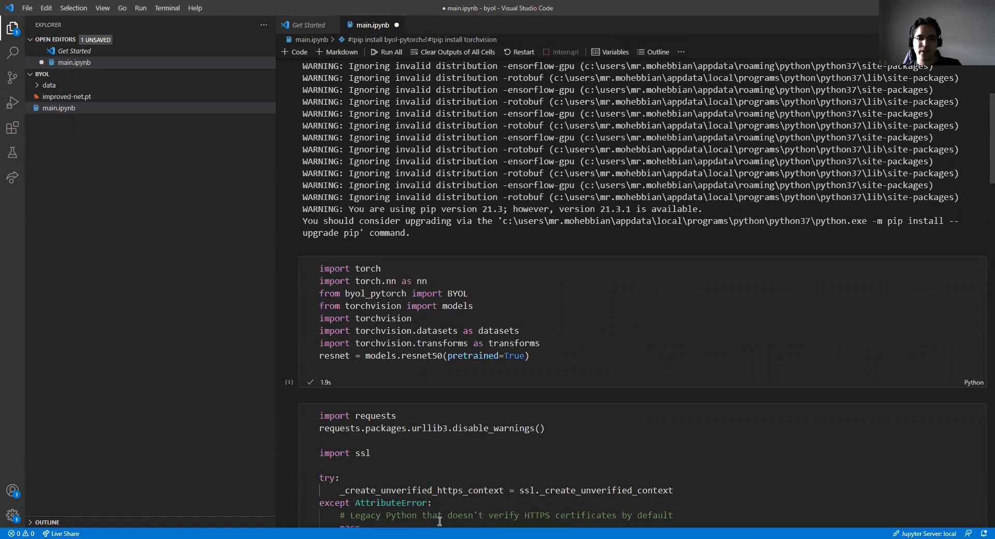